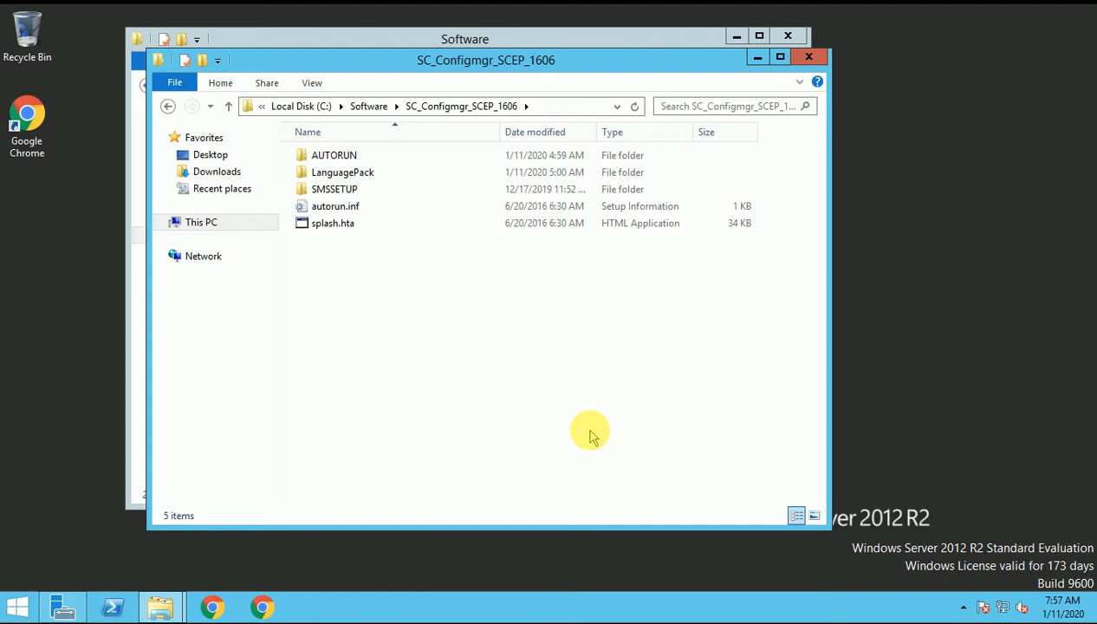
mouse_move(390, 355)
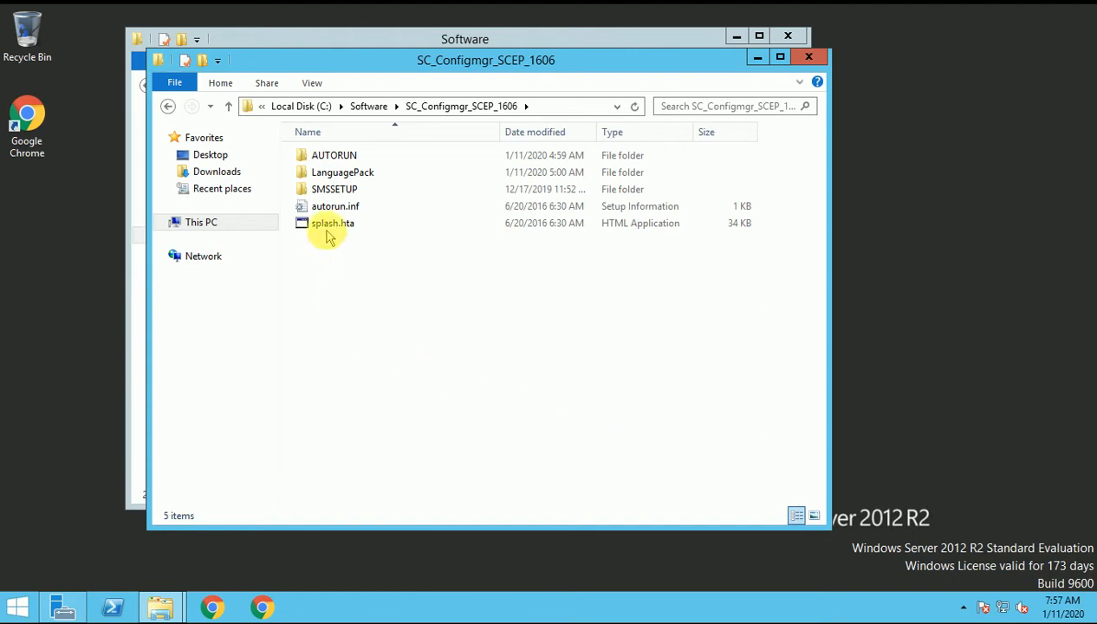
- Select and run splash.hta from the SC_Configmgr_SCEP_1606 media folder
left_click(332, 223)
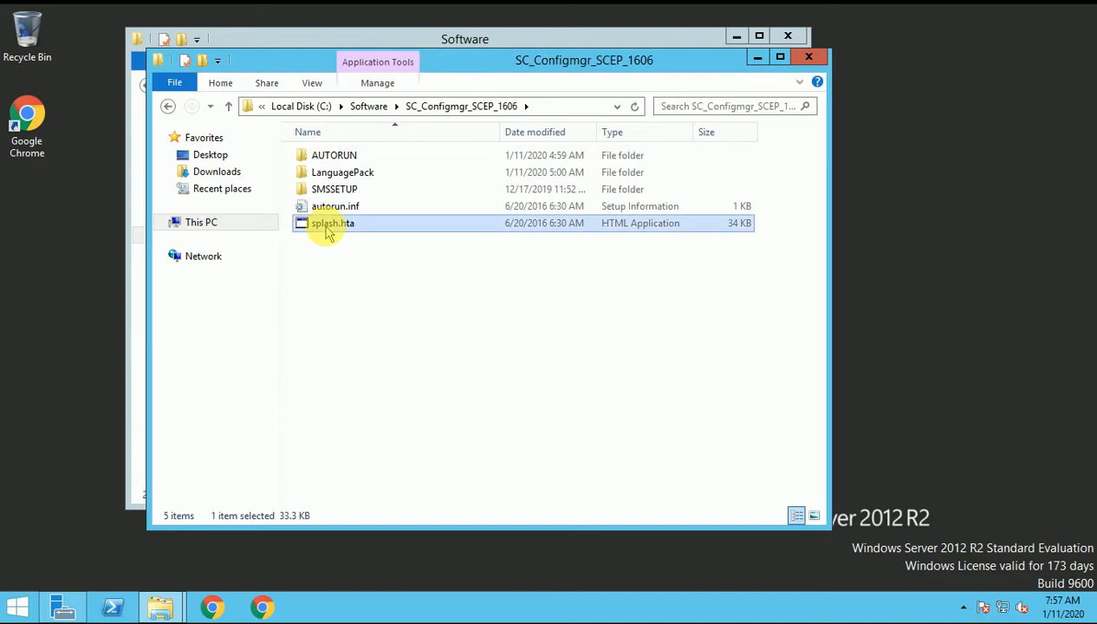
double_click(332, 223)
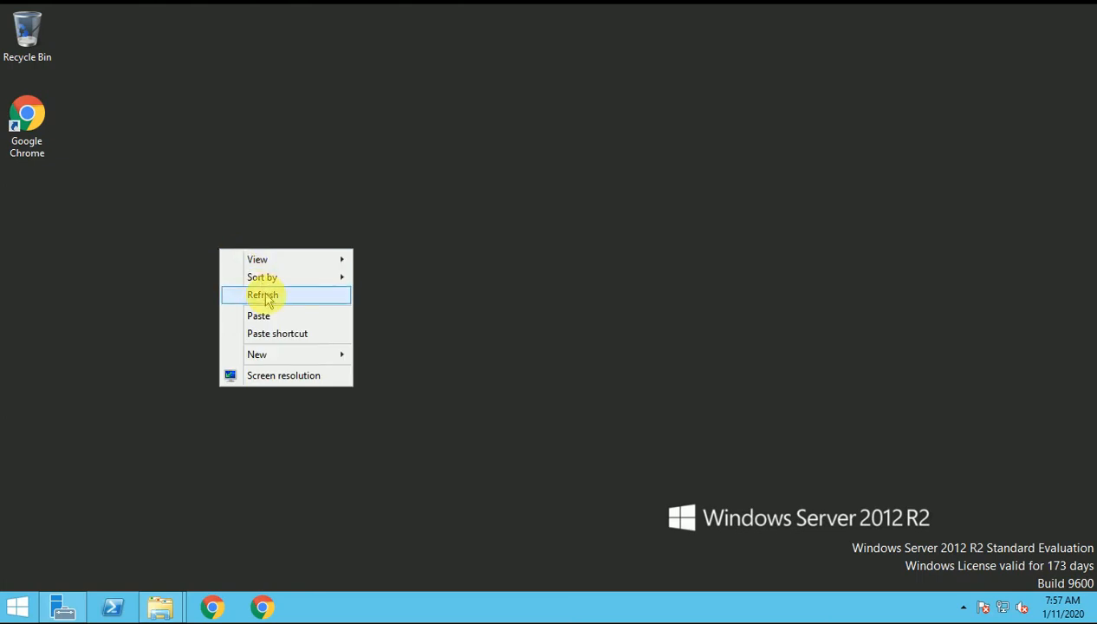
left_click(263, 295)
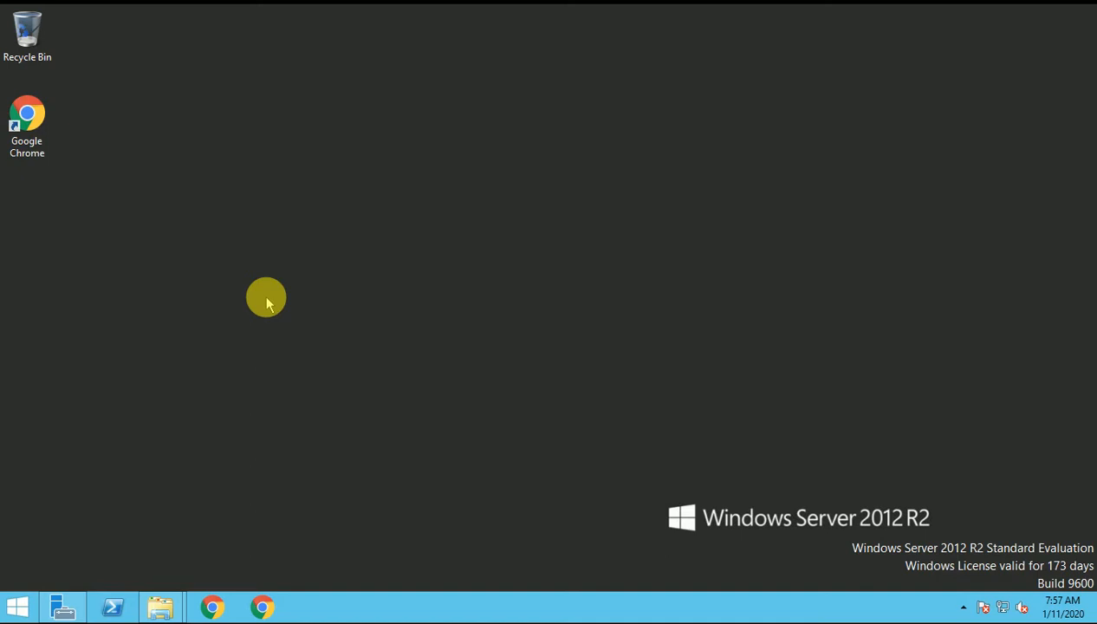
right_click(266, 297)
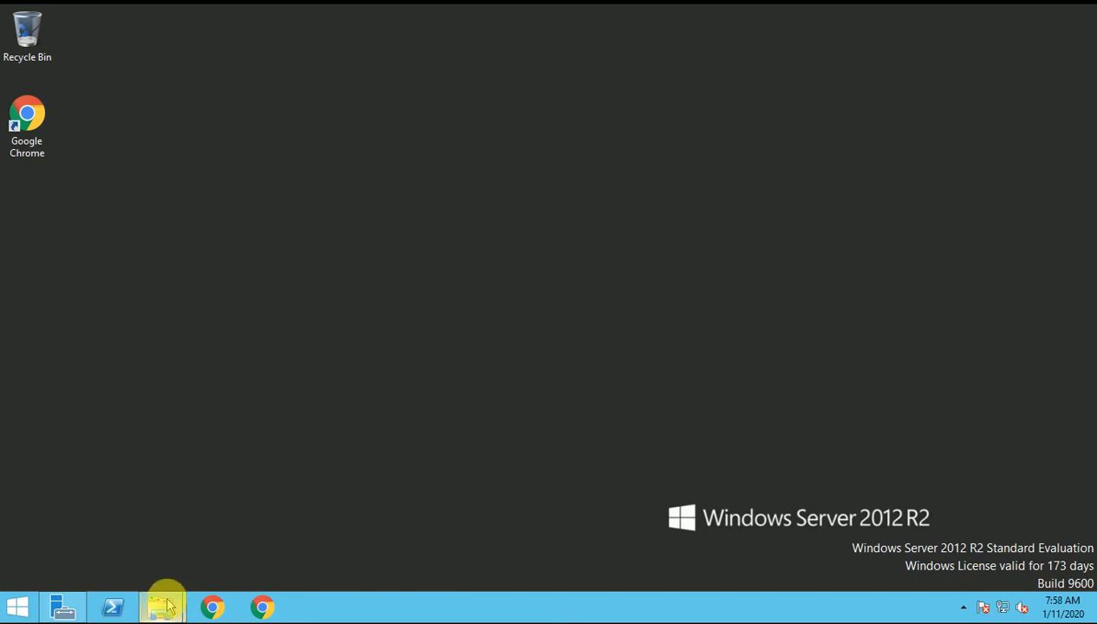
- Restore the SC_Configmgr_SCEP_1606 folder window and run splash.hta again
left_click(161, 605)
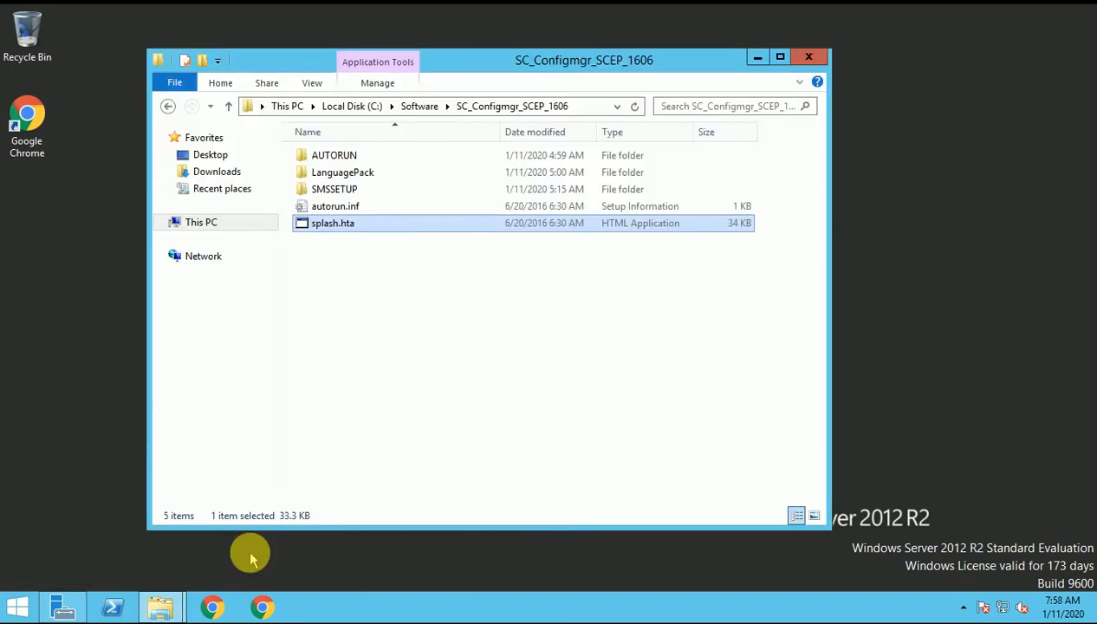
double_click(333, 223)
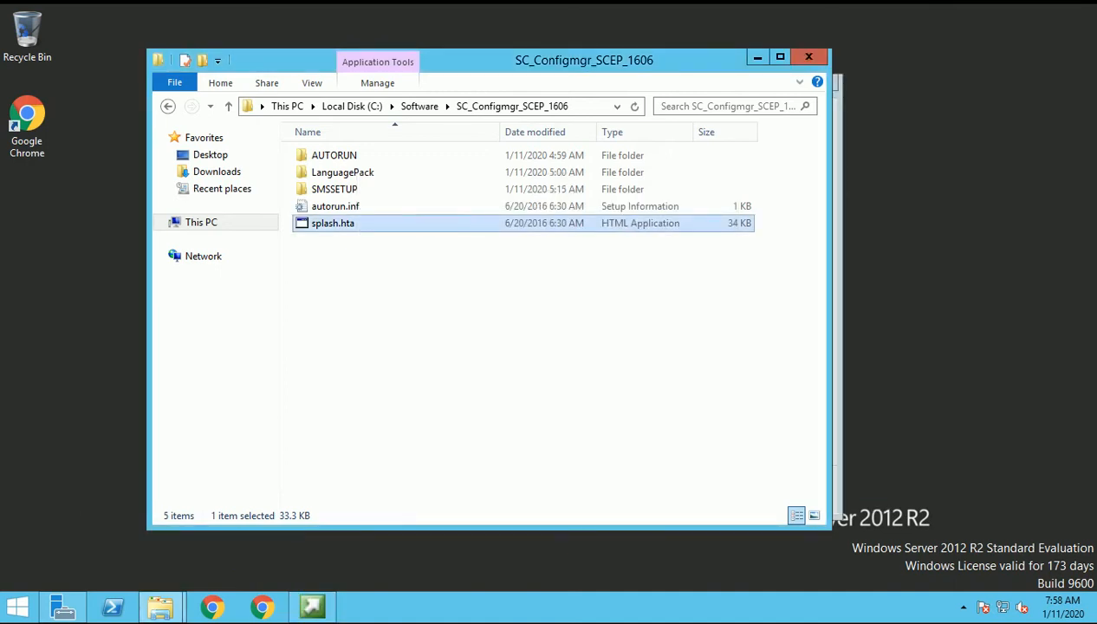
- Relaunch splash.hta and move the Configuration Manager 1606 launcher window higher on screen
double_click(332, 223)
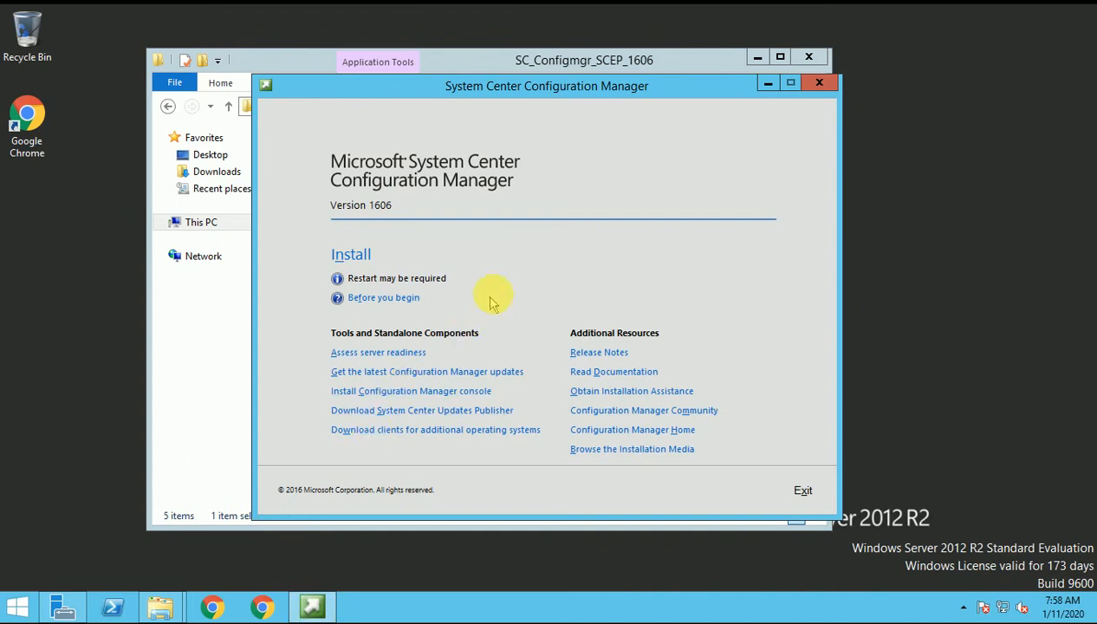
mouse_move(546, 91)
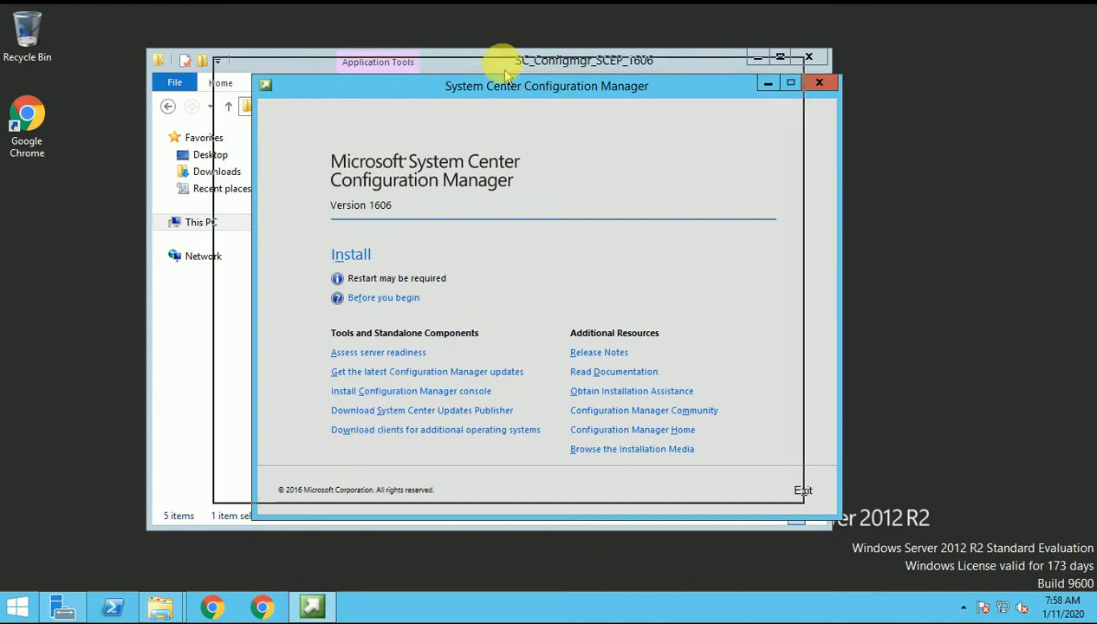
left_click_drag(546, 86, 494, 46)
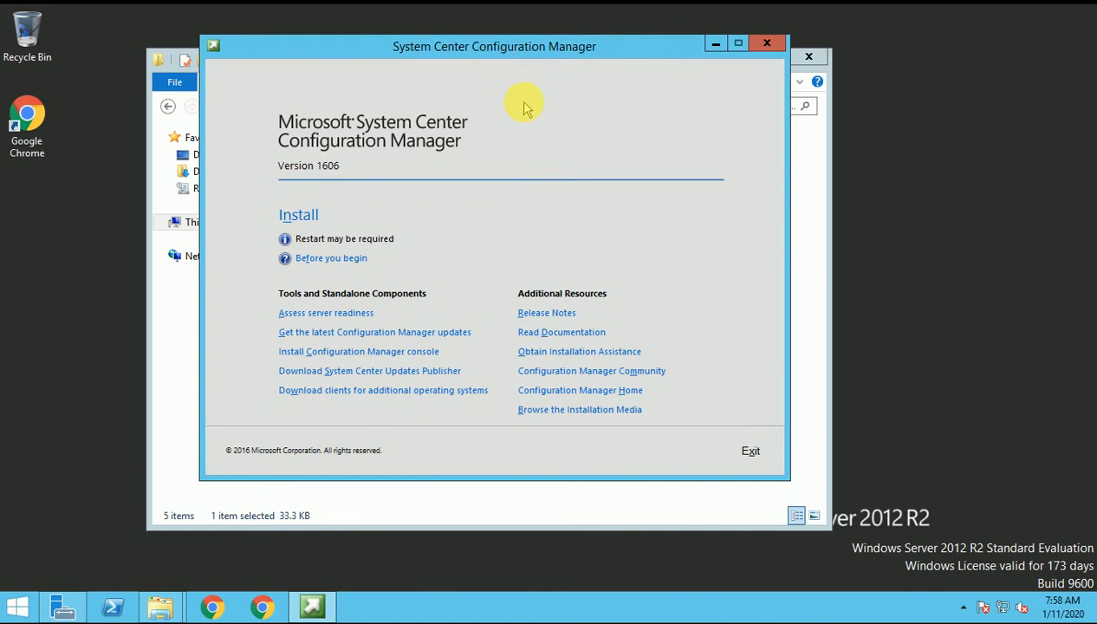
mouse_move(299, 215)
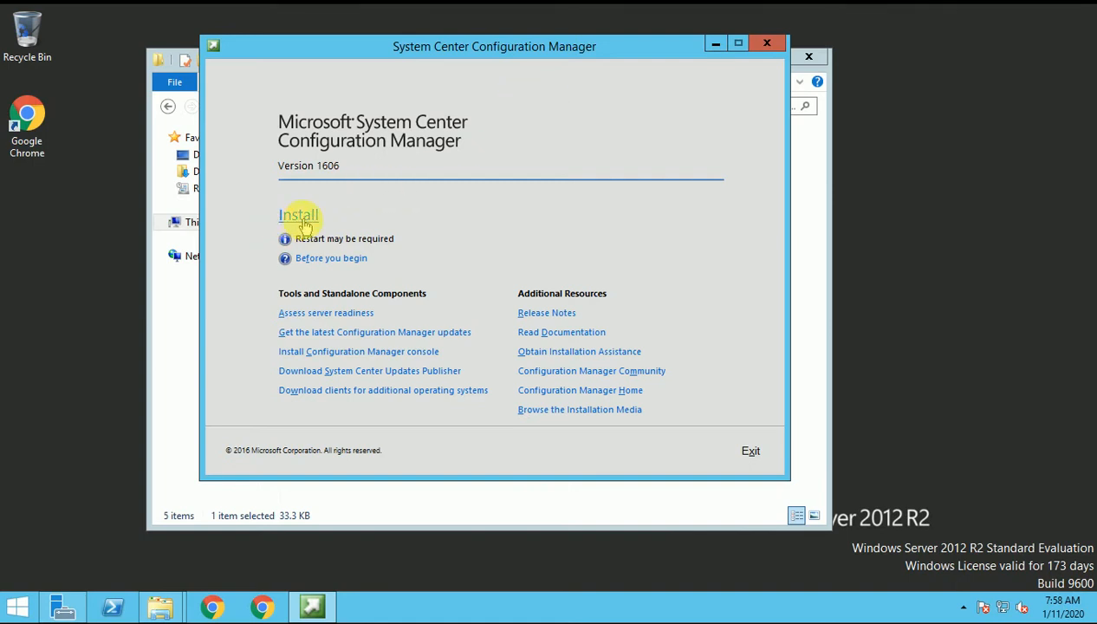
mouse_move(341, 357)
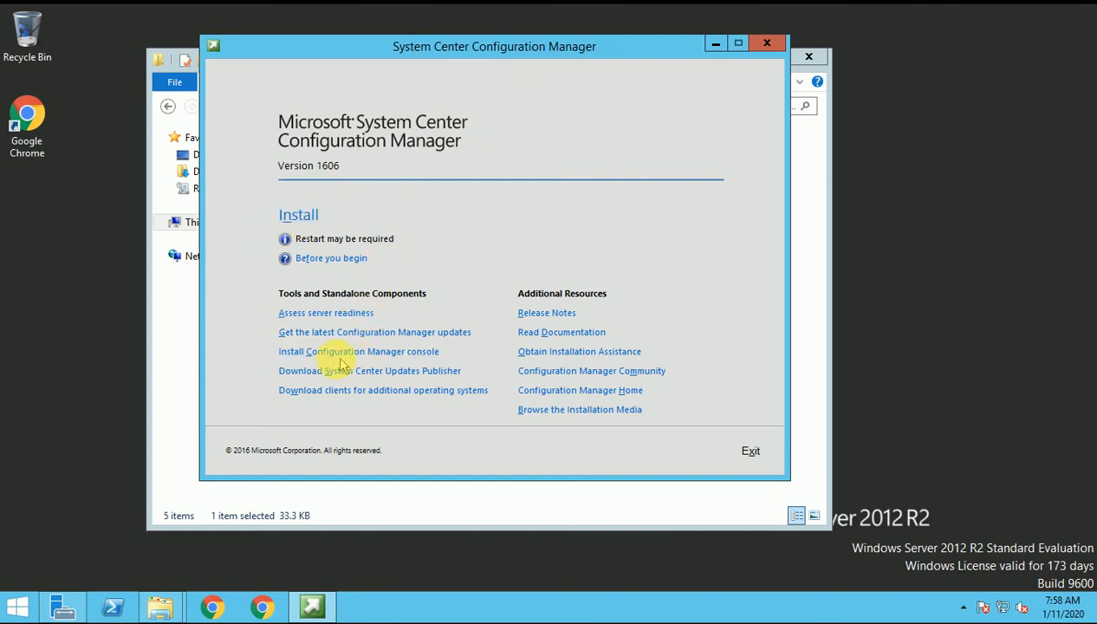
mouse_move(390, 355)
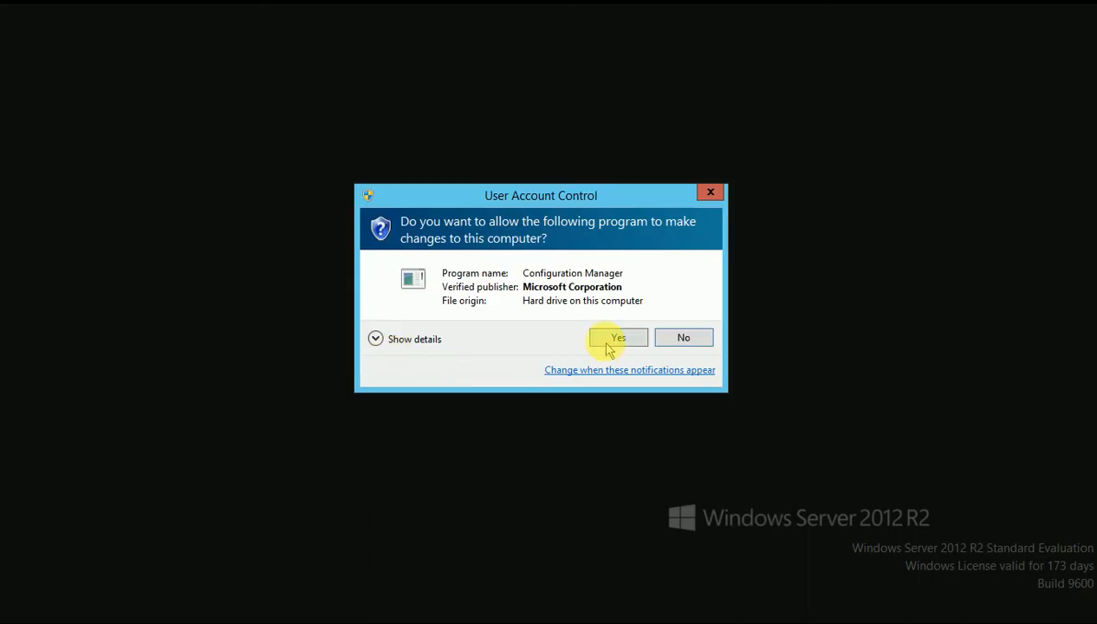
- Approve the User Account Control prompt with Yes
left_click(618, 337)
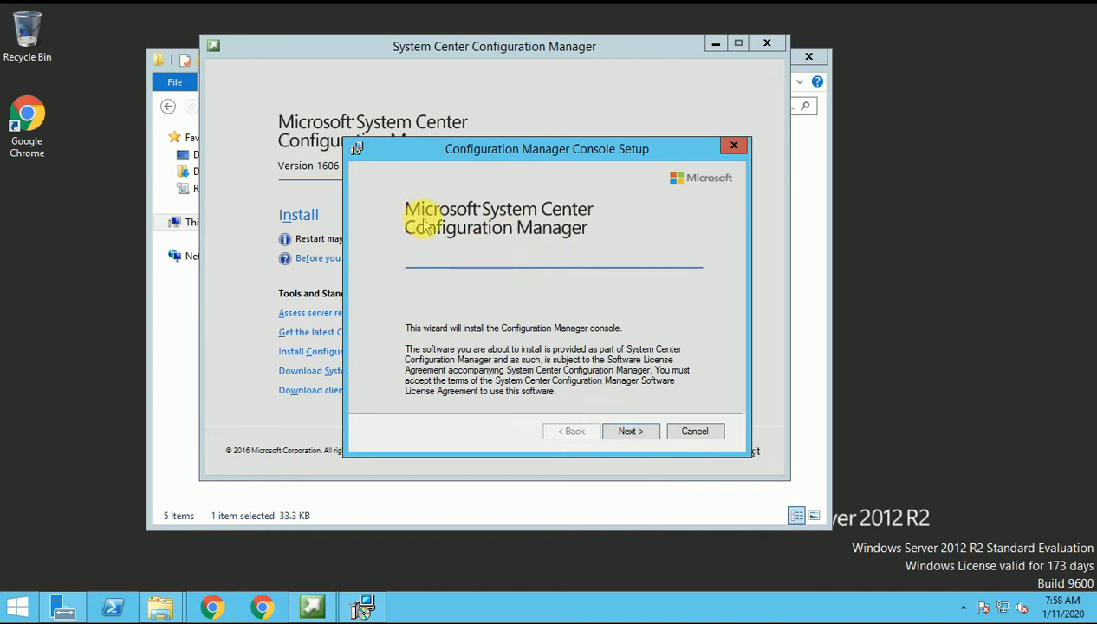
mouse_move(611, 415)
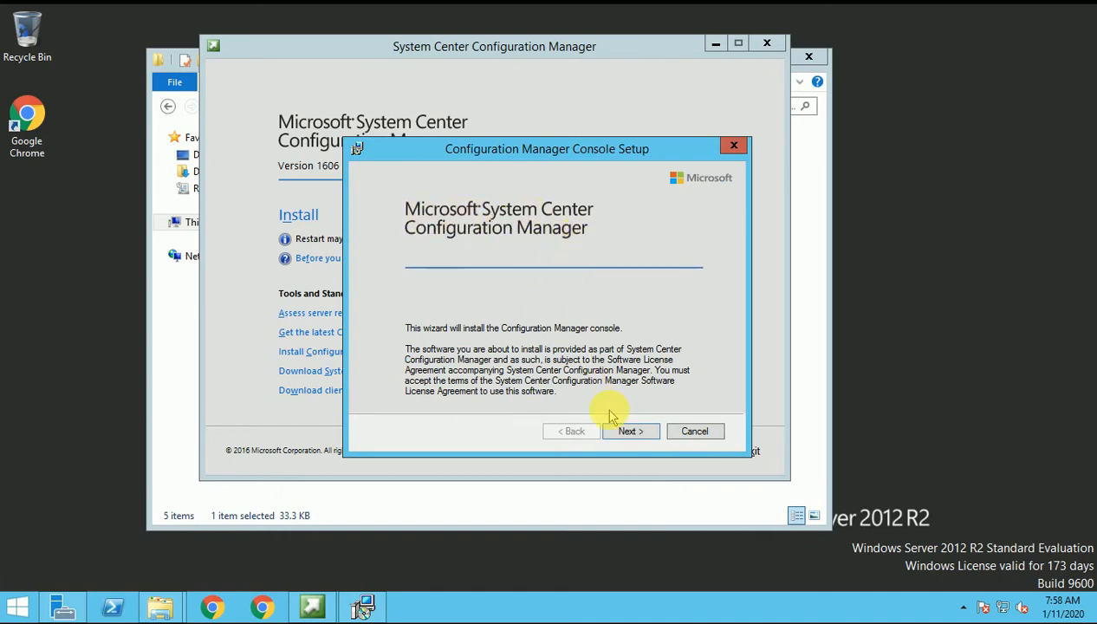
- Pass the welcome page and set the site server name to SCCM.Vansh.com
left_click(630, 431)
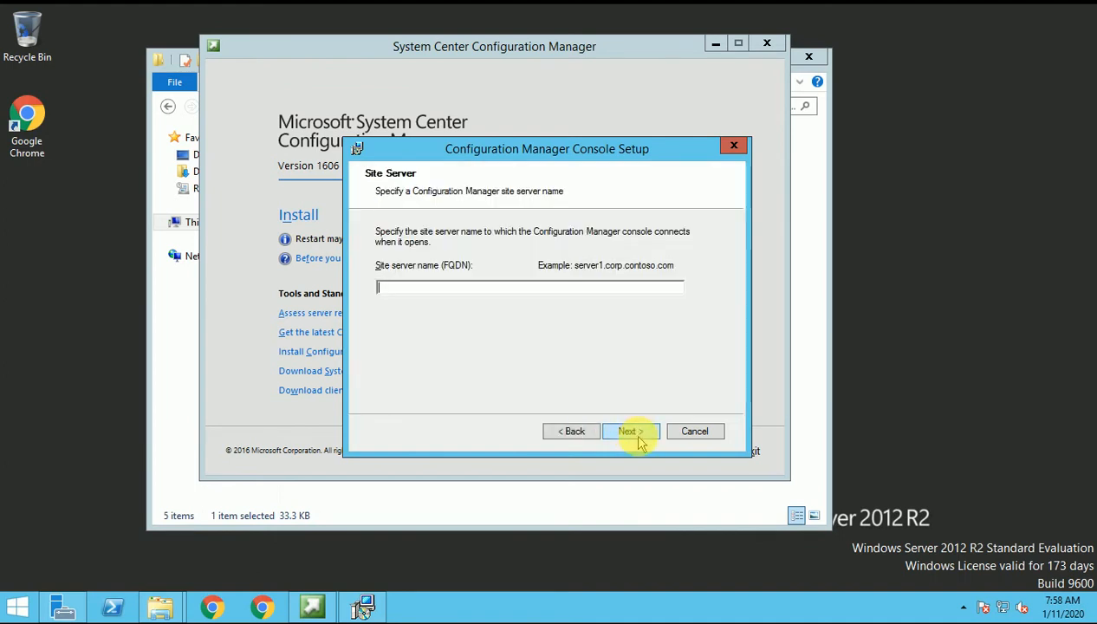
mouse_move(488, 290)
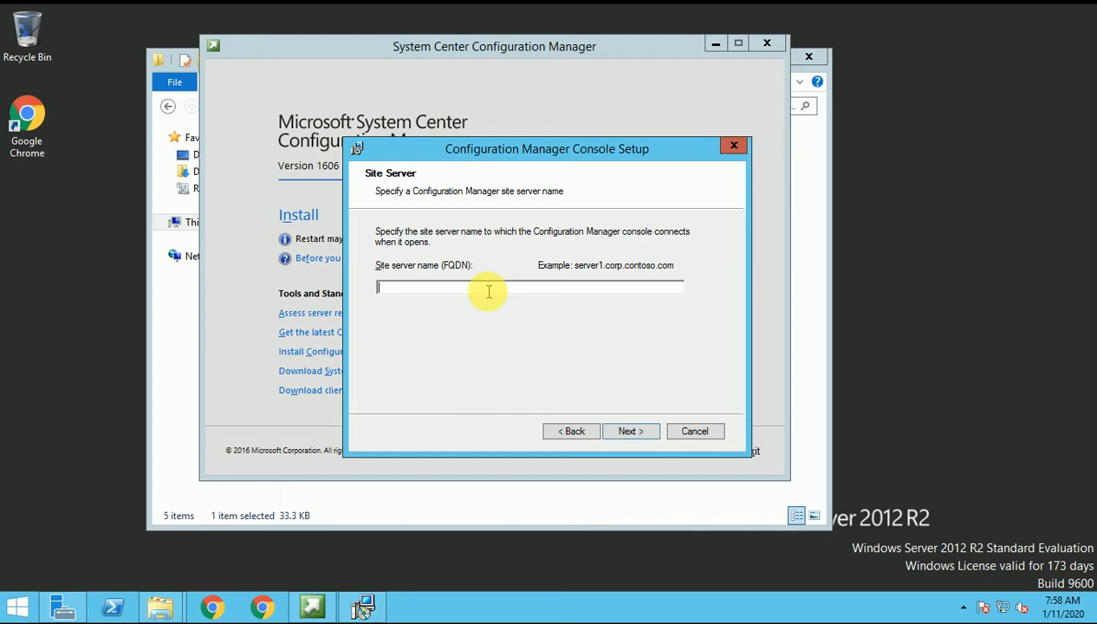
type("SCCM")
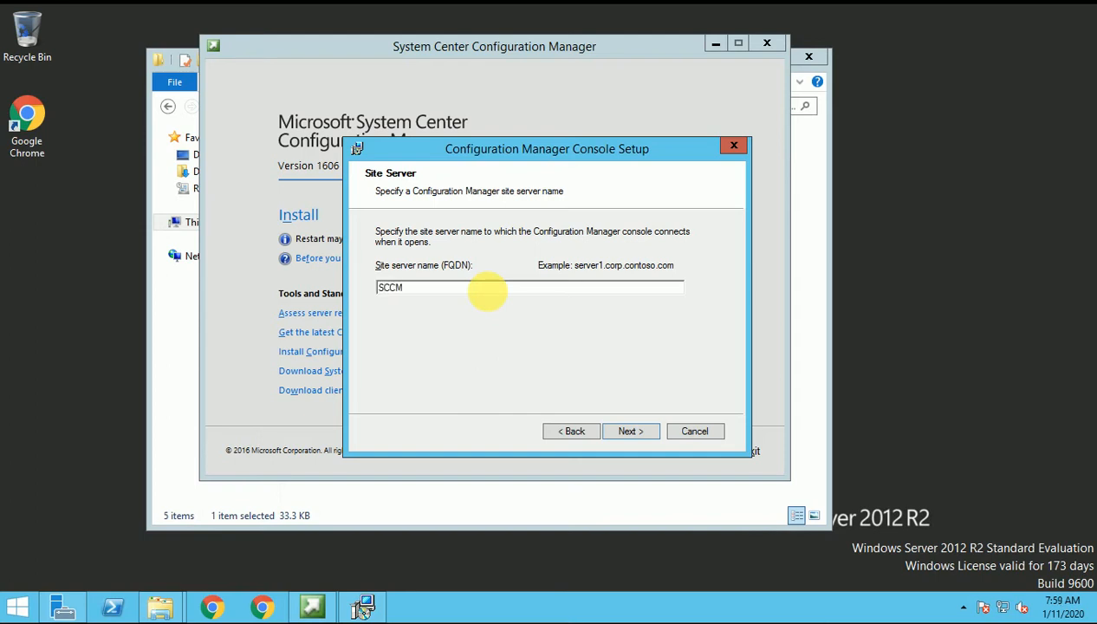
type(".V")
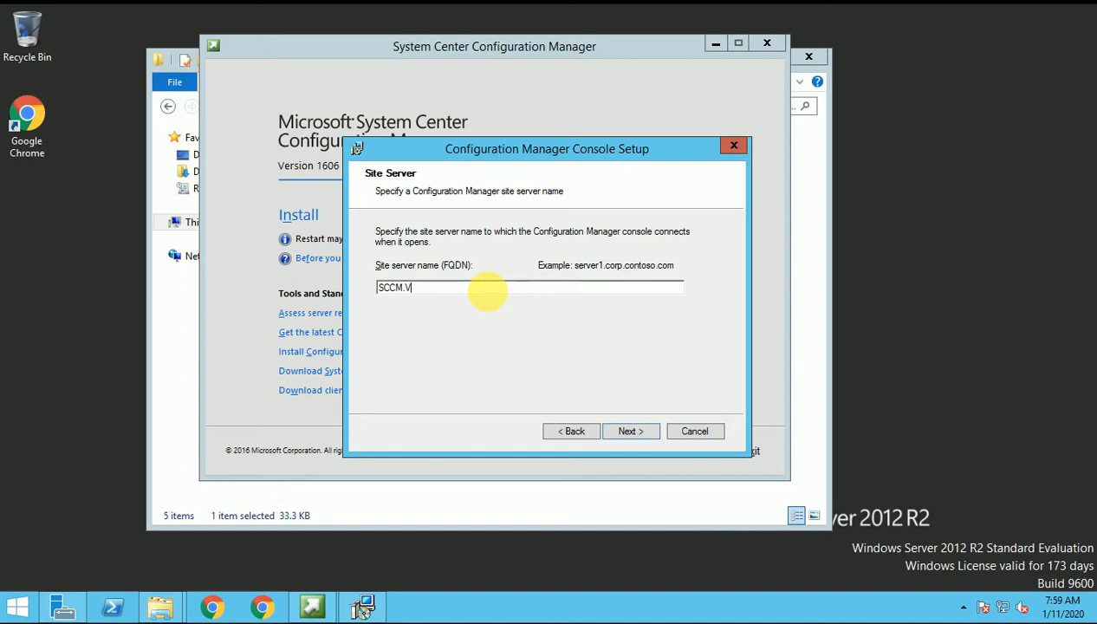
type("ansh.")
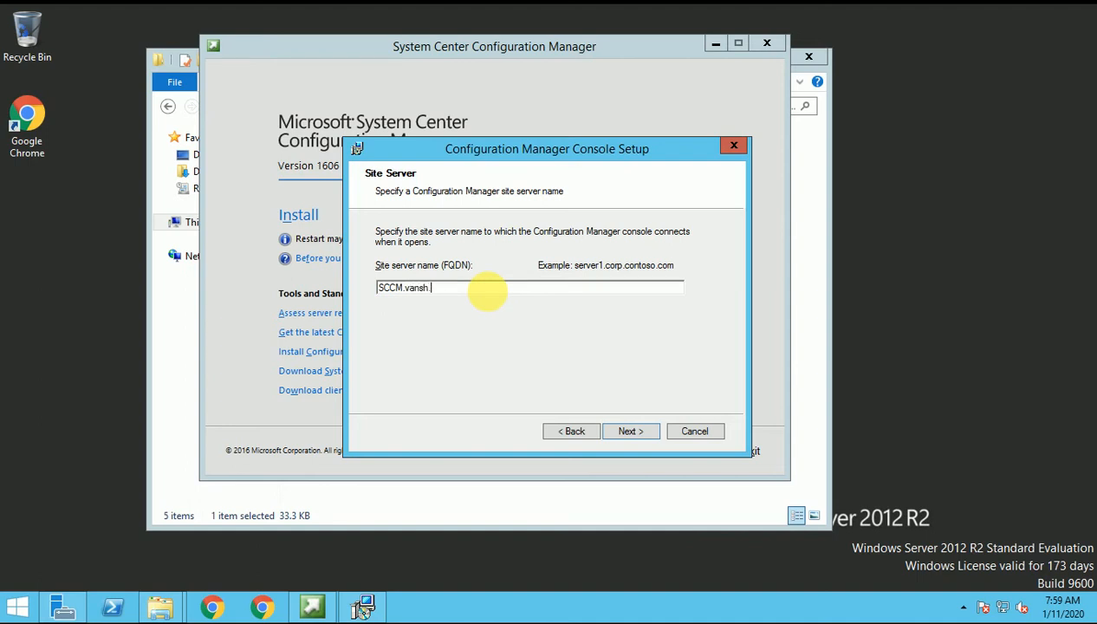
type("com")
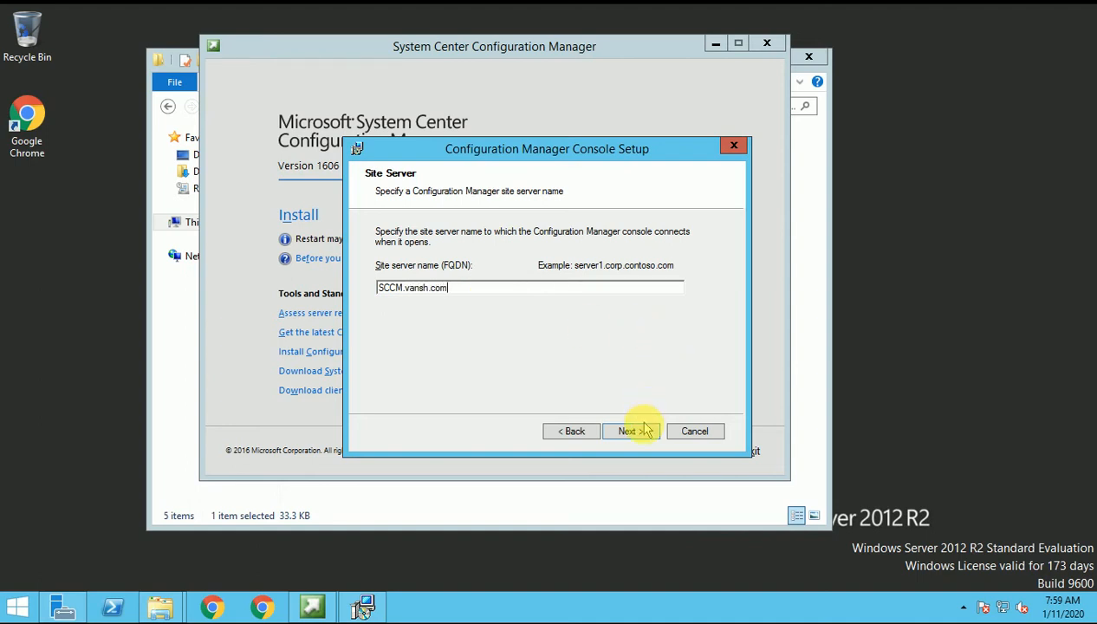
left_click(630, 431)
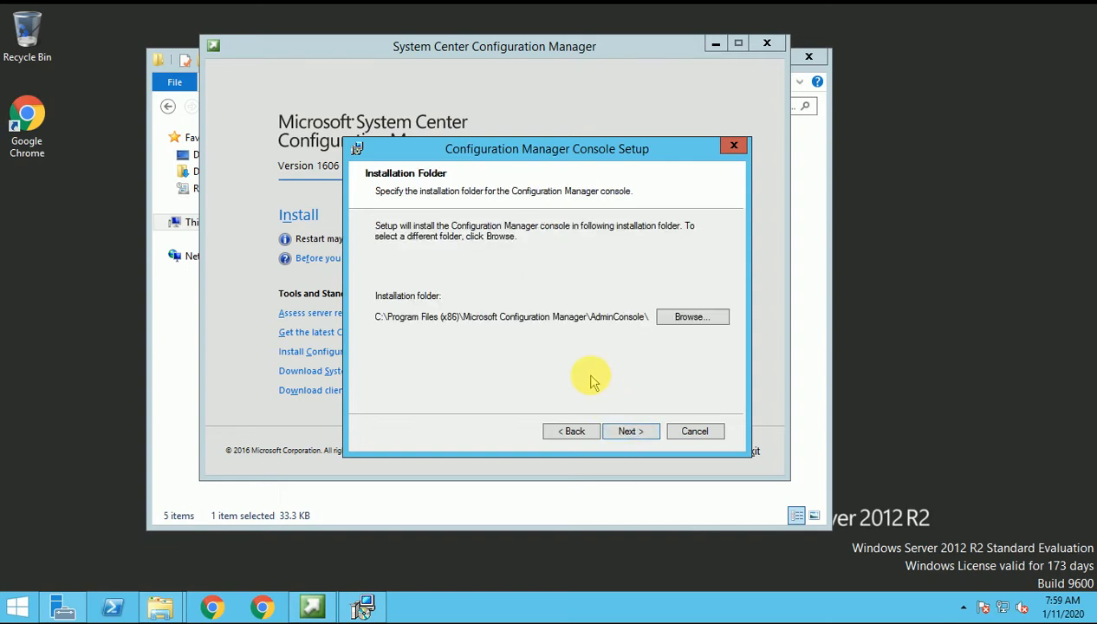
mouse_move(442, 325)
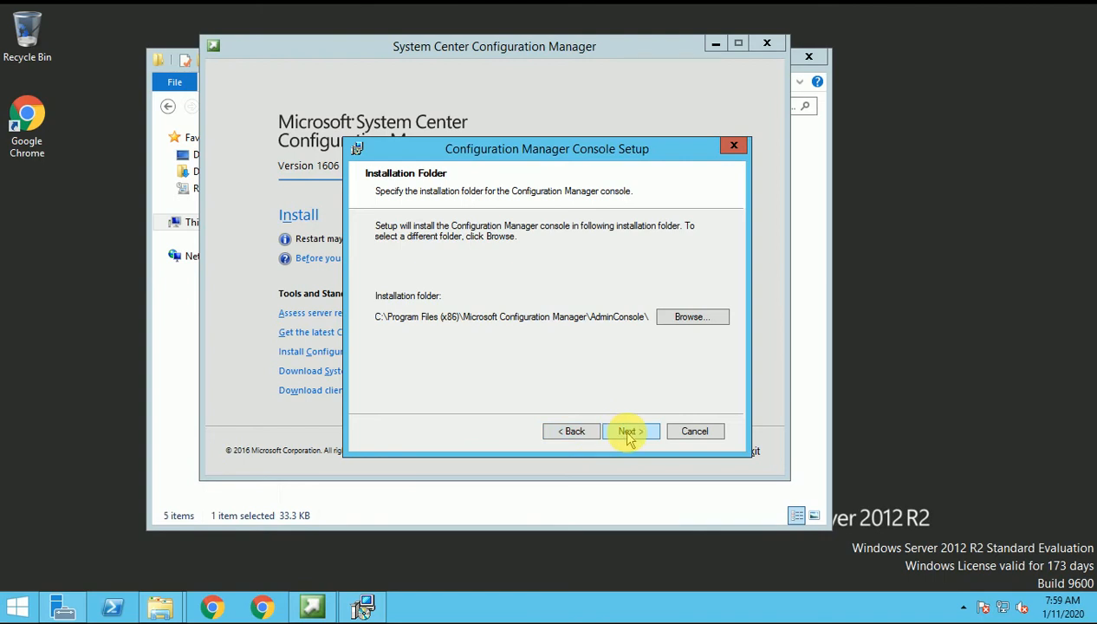
- Keep the default installation folder and decline the Customer Experience Improvement Program
left_click(628, 430)
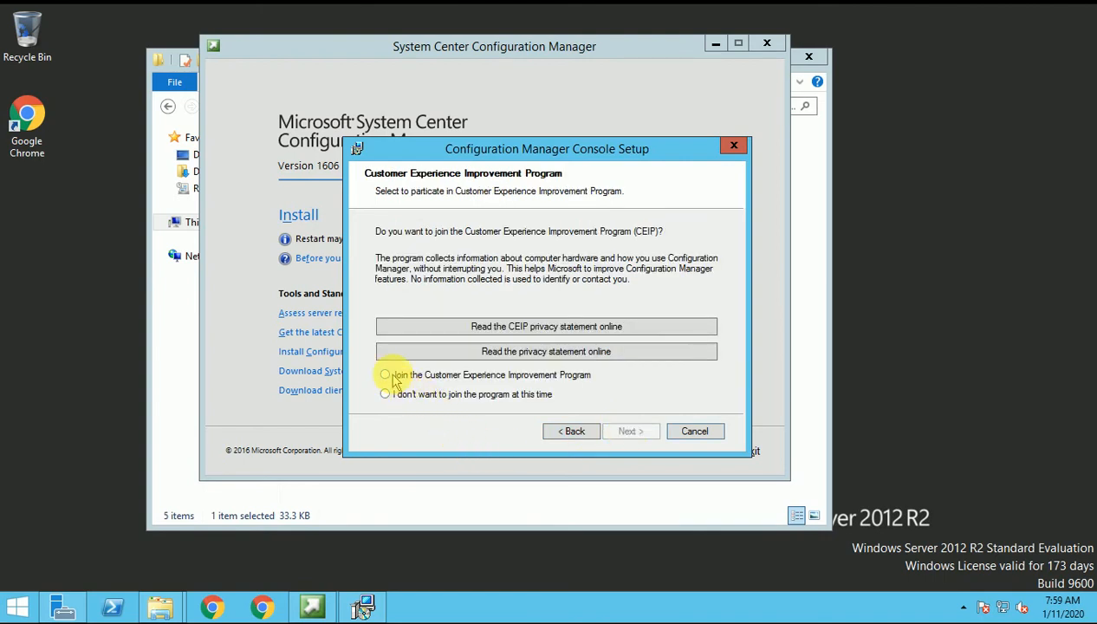
left_click(384, 374)
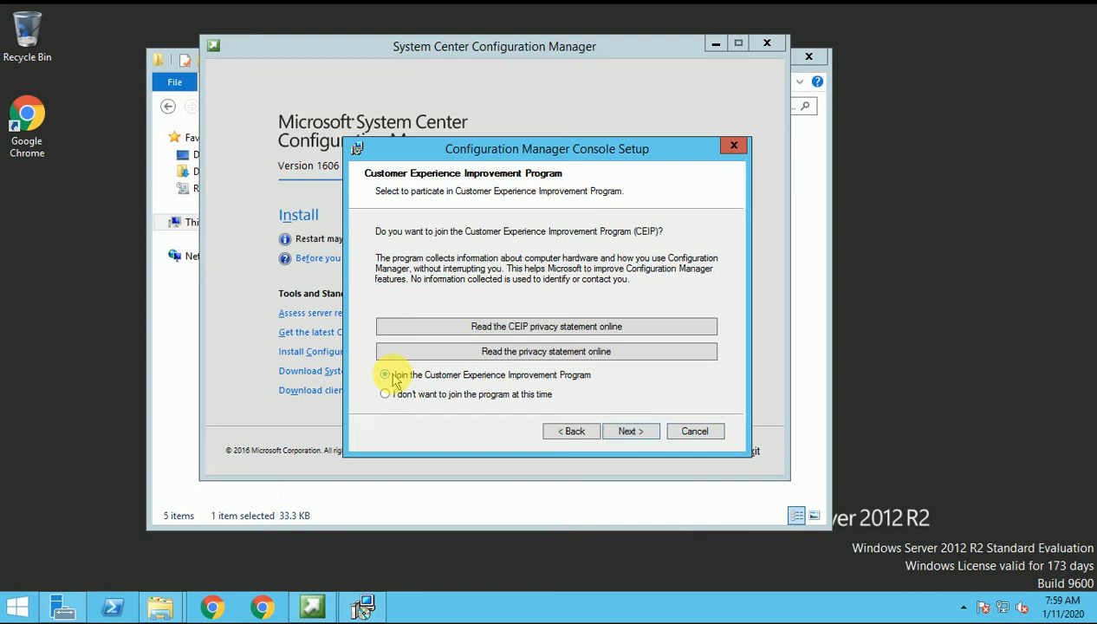
left_click(385, 393)
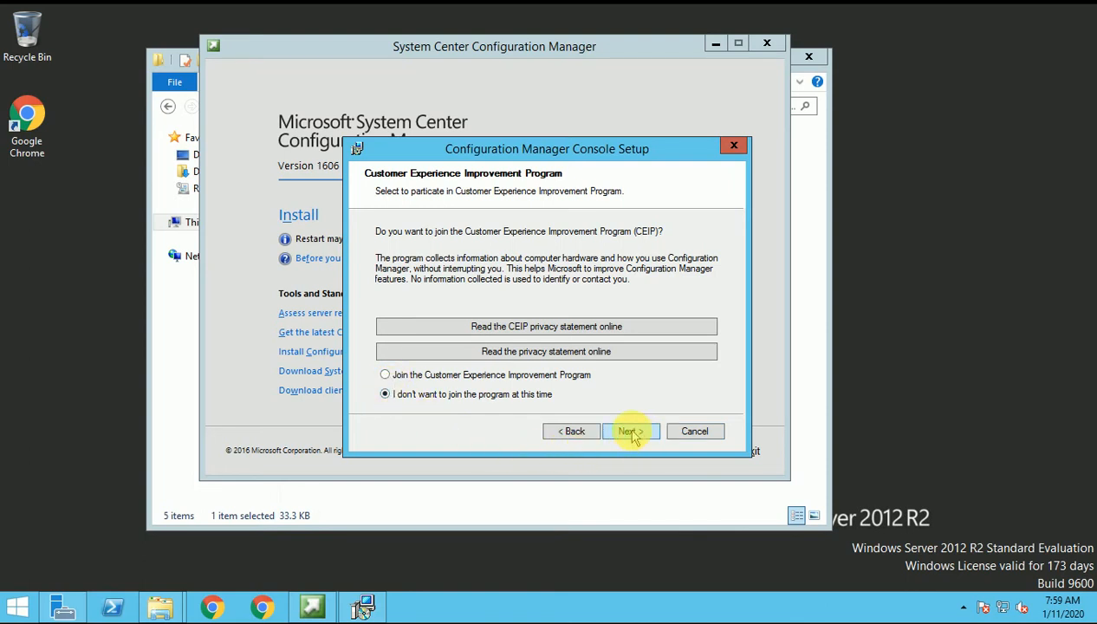
left_click(630, 430)
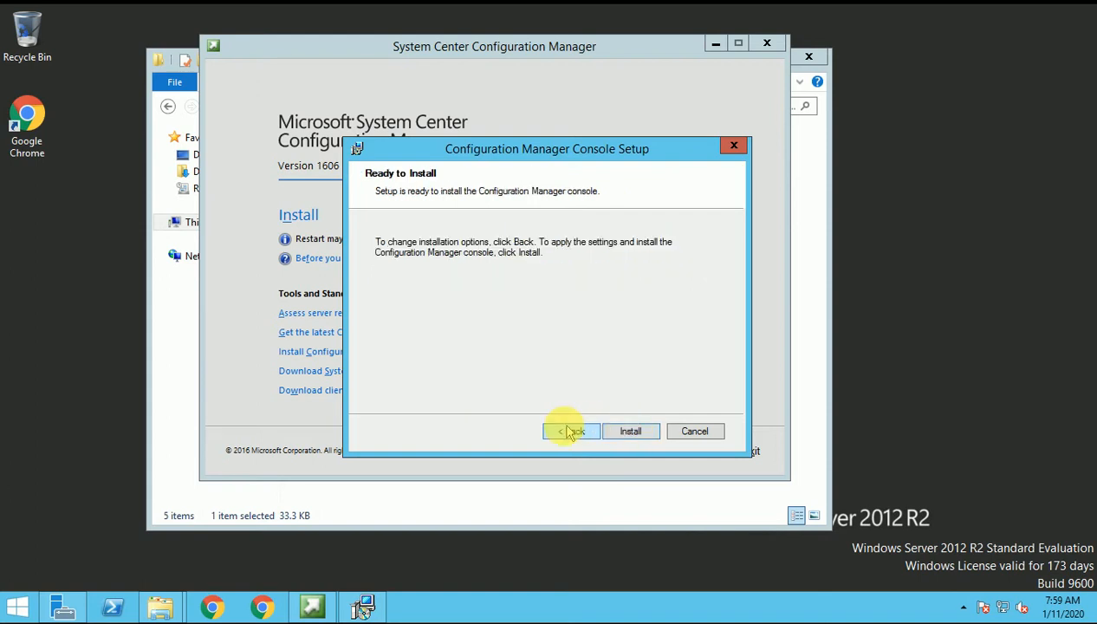
left_click(571, 431)
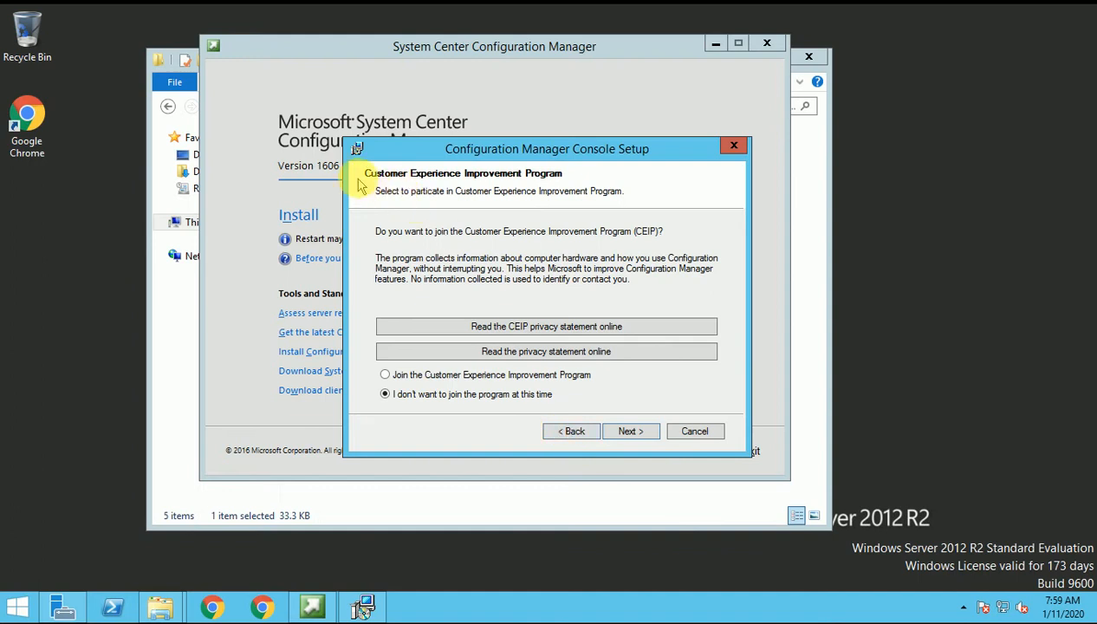
mouse_move(570, 234)
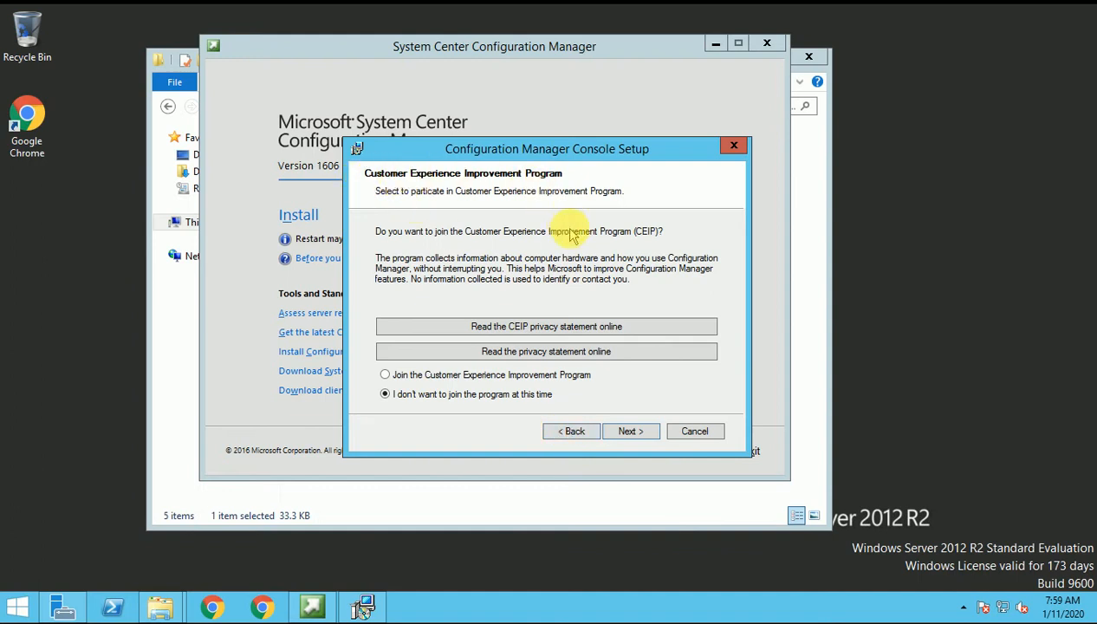
mouse_move(620, 351)
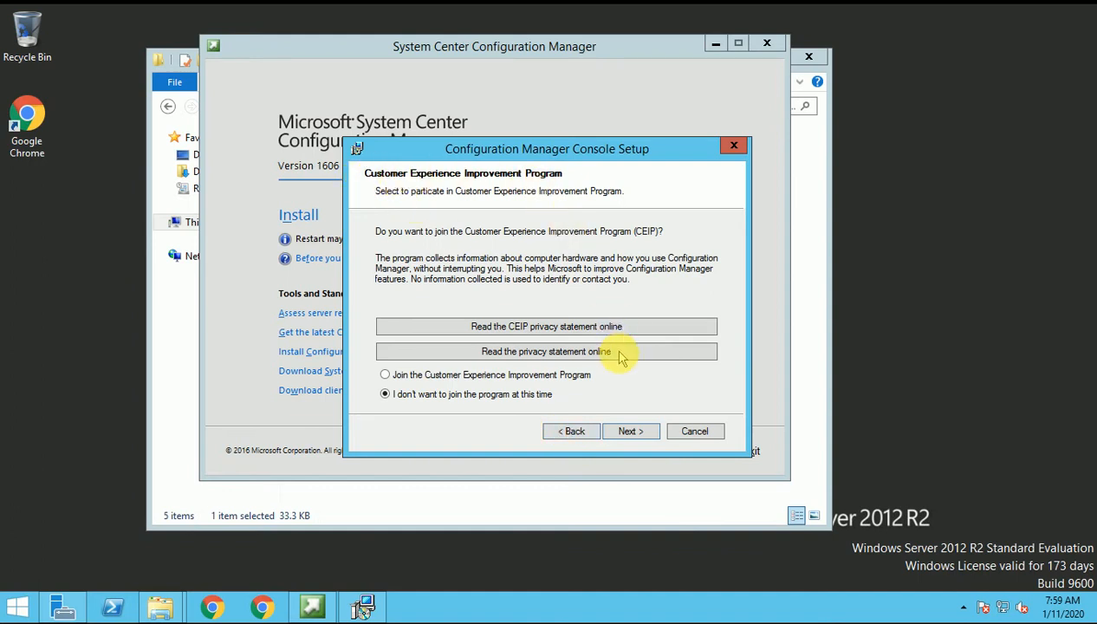
mouse_move(620, 403)
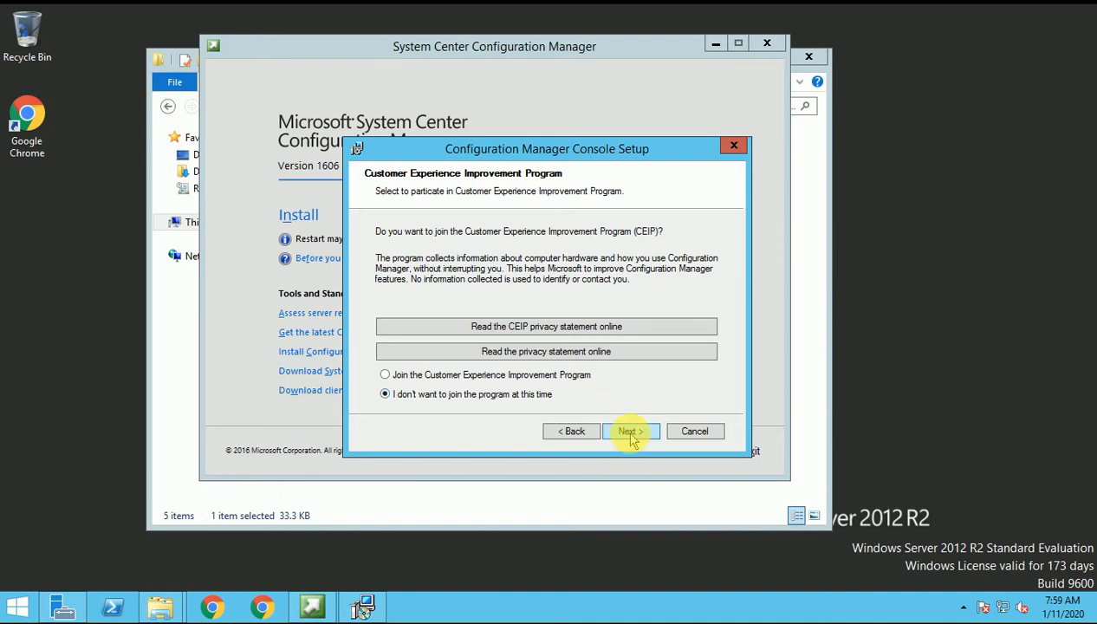
left_click(630, 431)
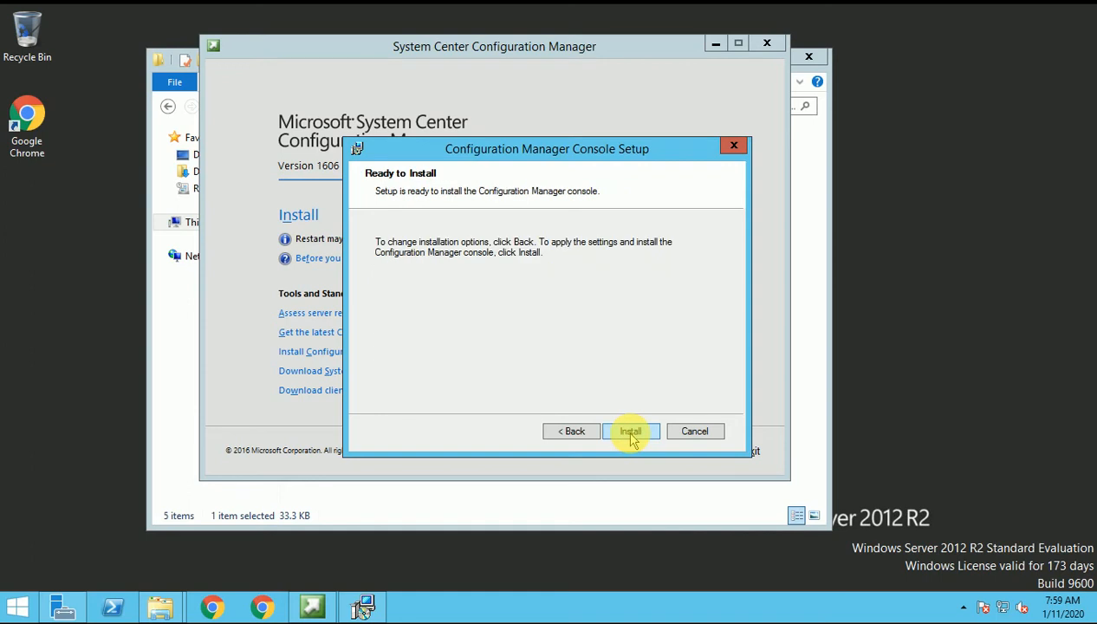
mouse_move(615, 392)
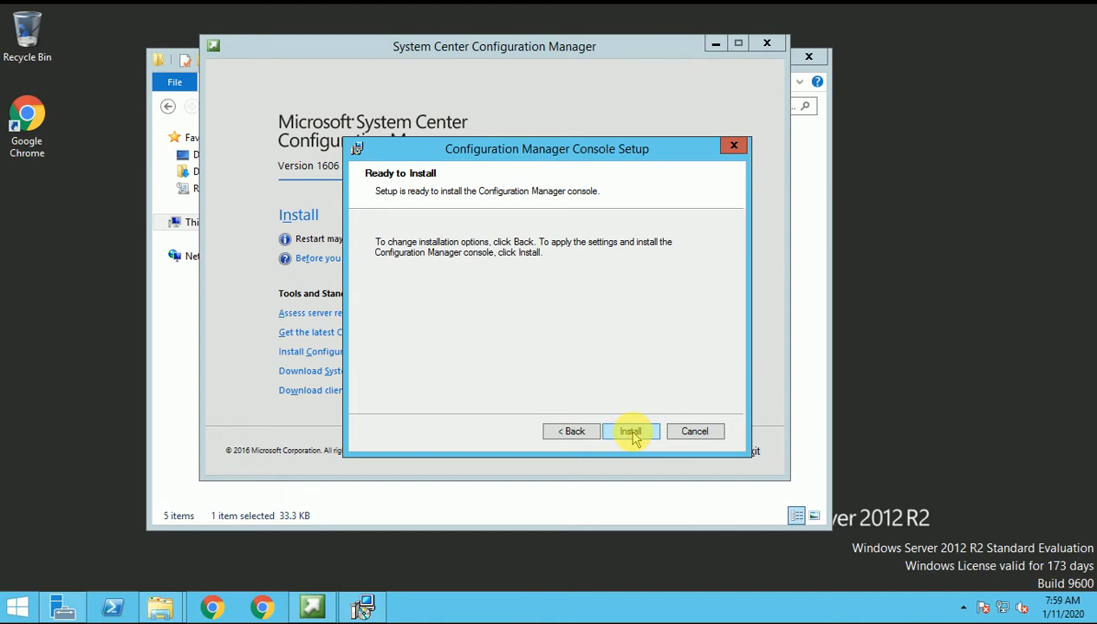
- Install the console, keeping 'Start the Configuration Manager console' checked
left_click(631, 431)
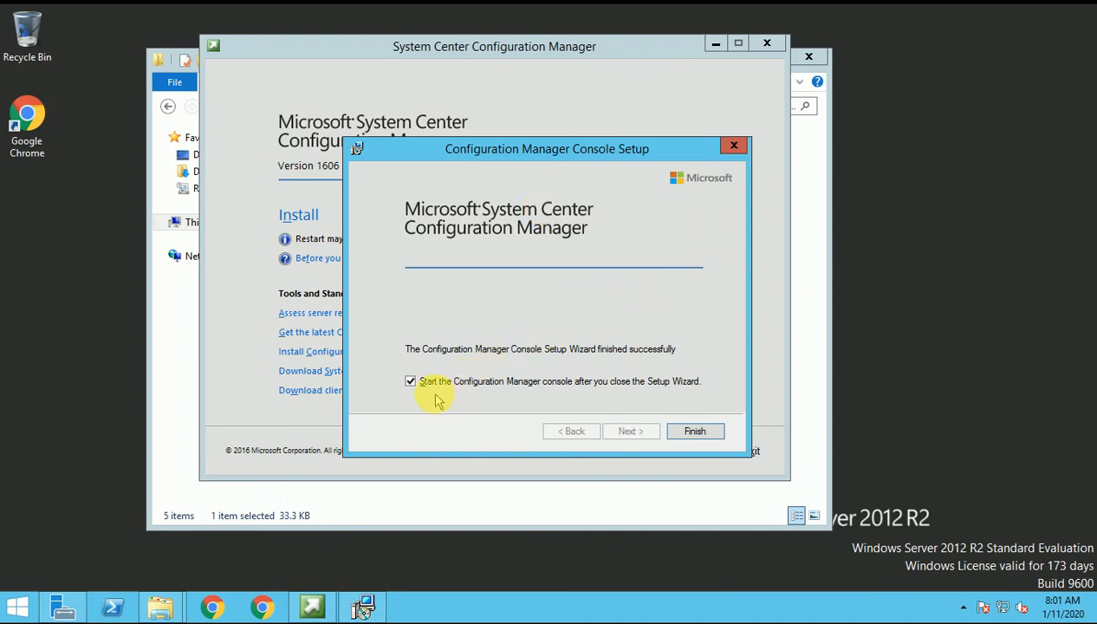
mouse_move(569, 396)
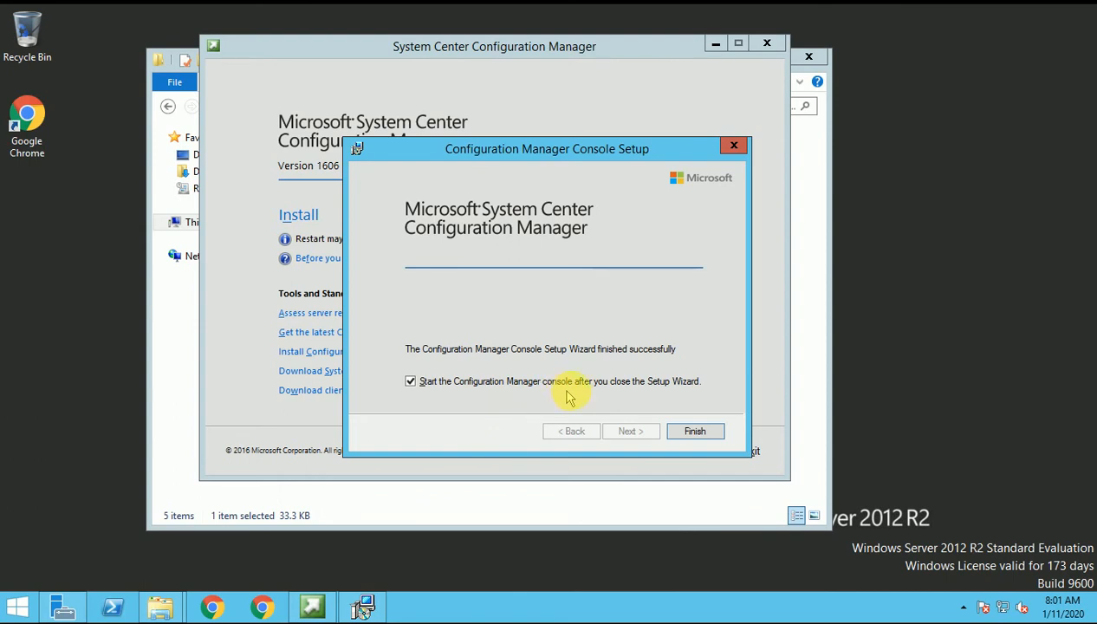
mouse_move(656, 395)
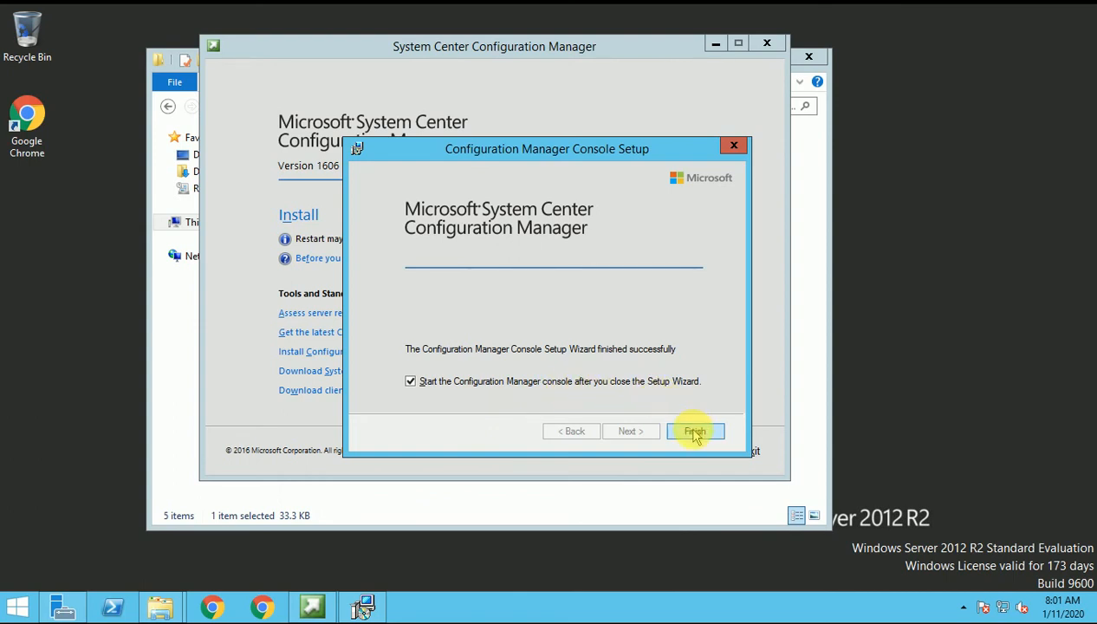
- Finish the setup wizard so the console launches
left_click(695, 432)
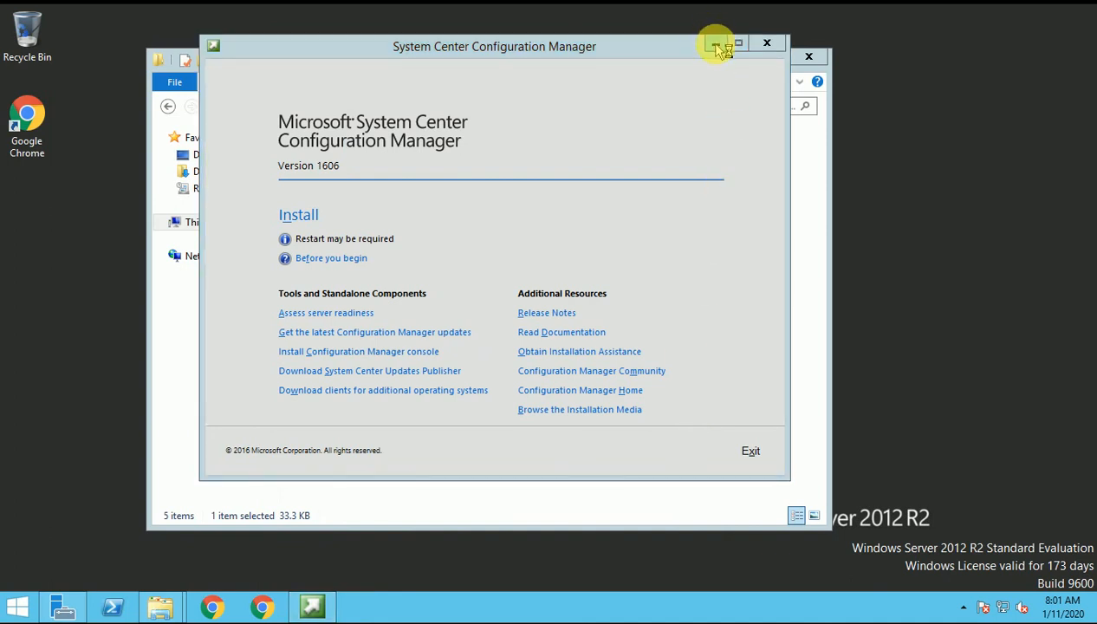
mouse_move(715, 43)
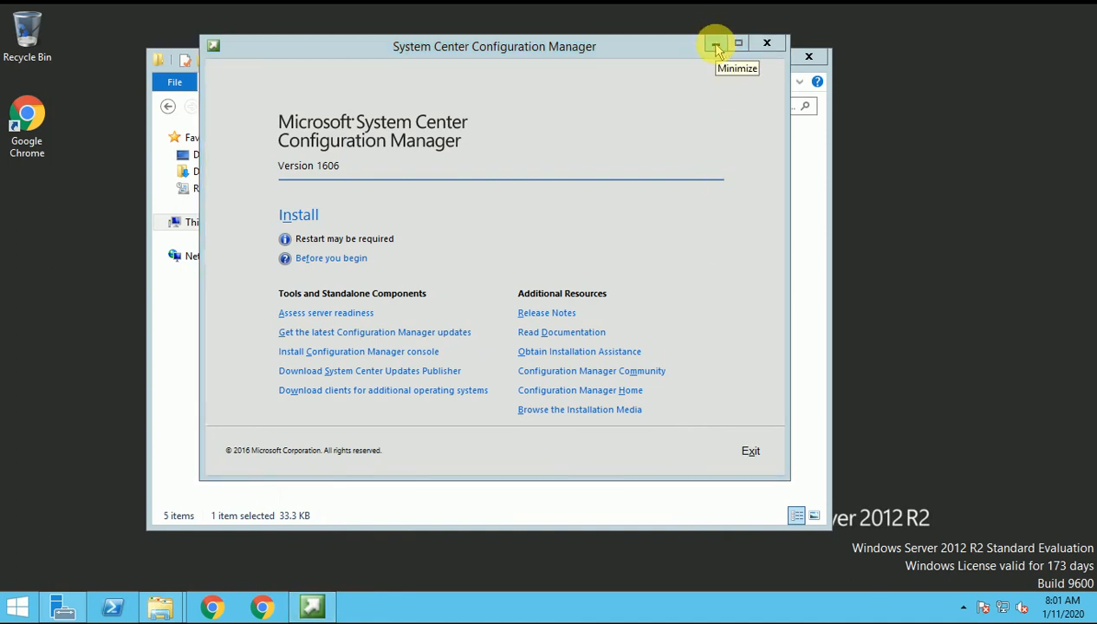
mouse_move(750, 449)
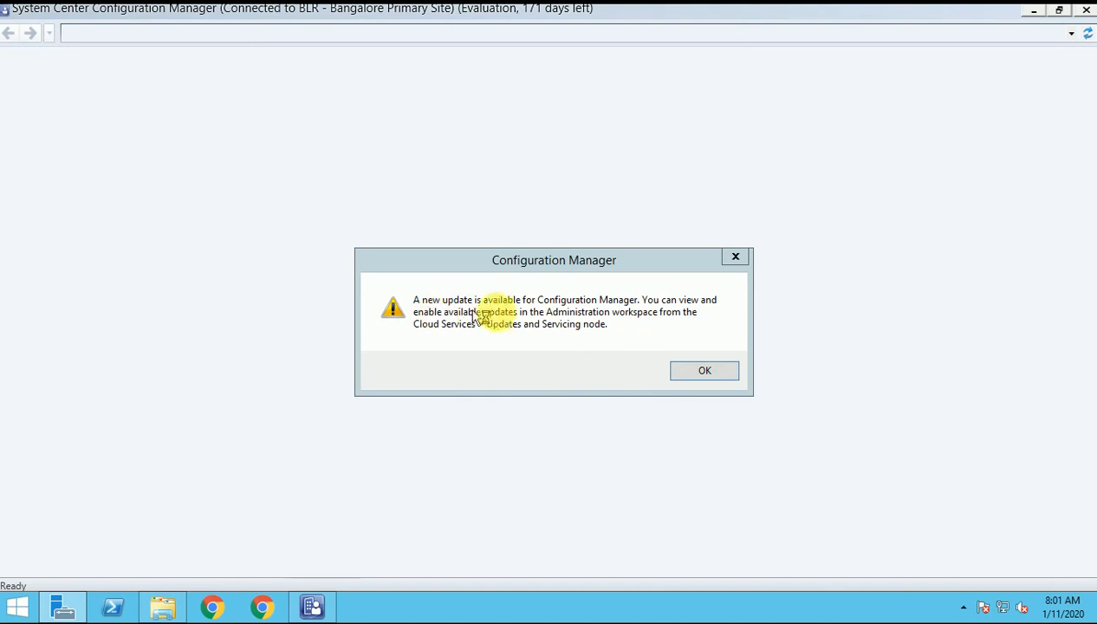
- Dismiss the update notice and select Assets and Compliance once the console loads
left_click(704, 370)
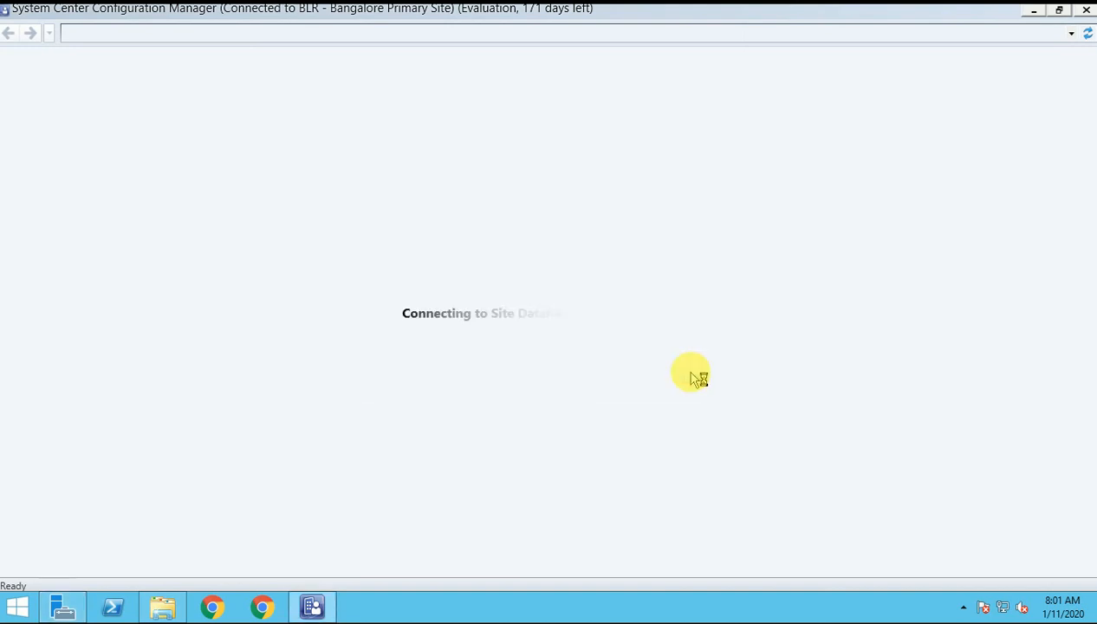
mouse_move(362, 271)
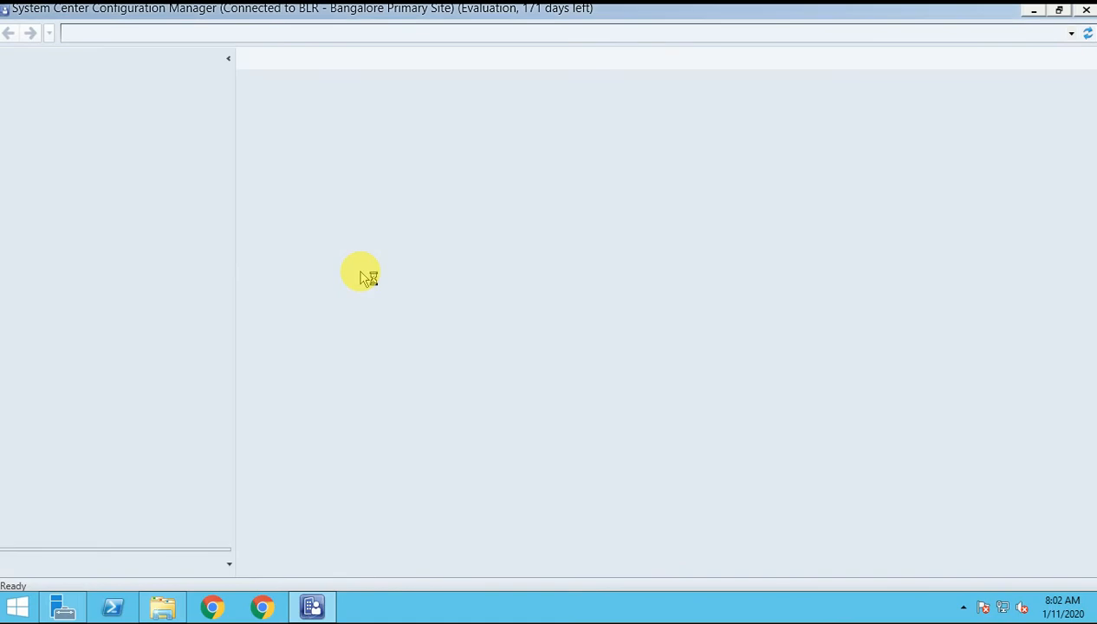
left_click(78, 461)
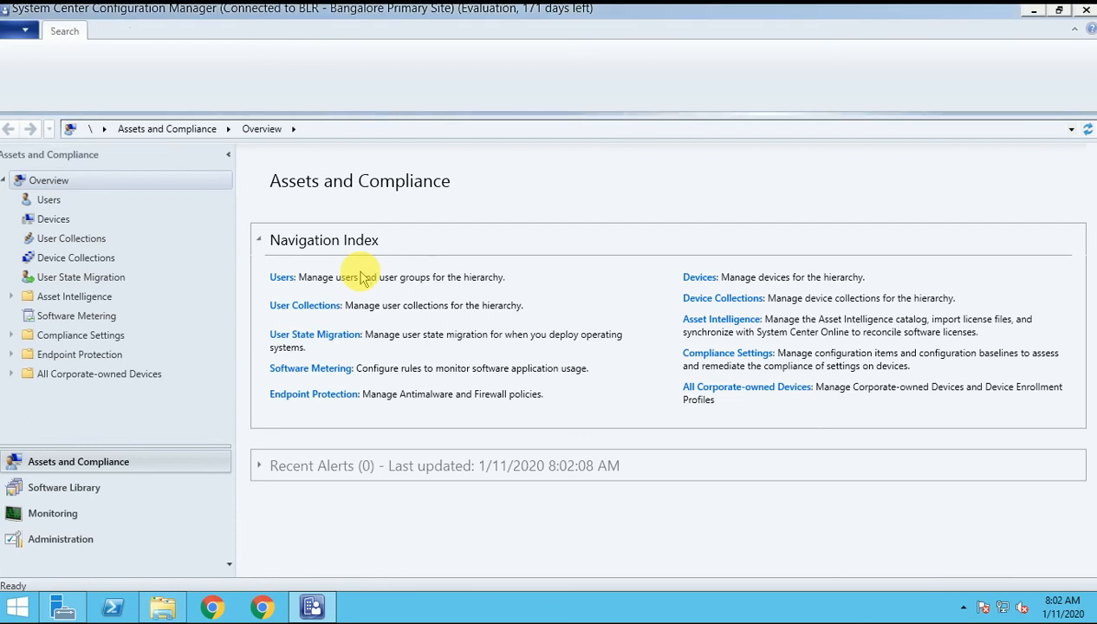
mouse_move(336, 96)
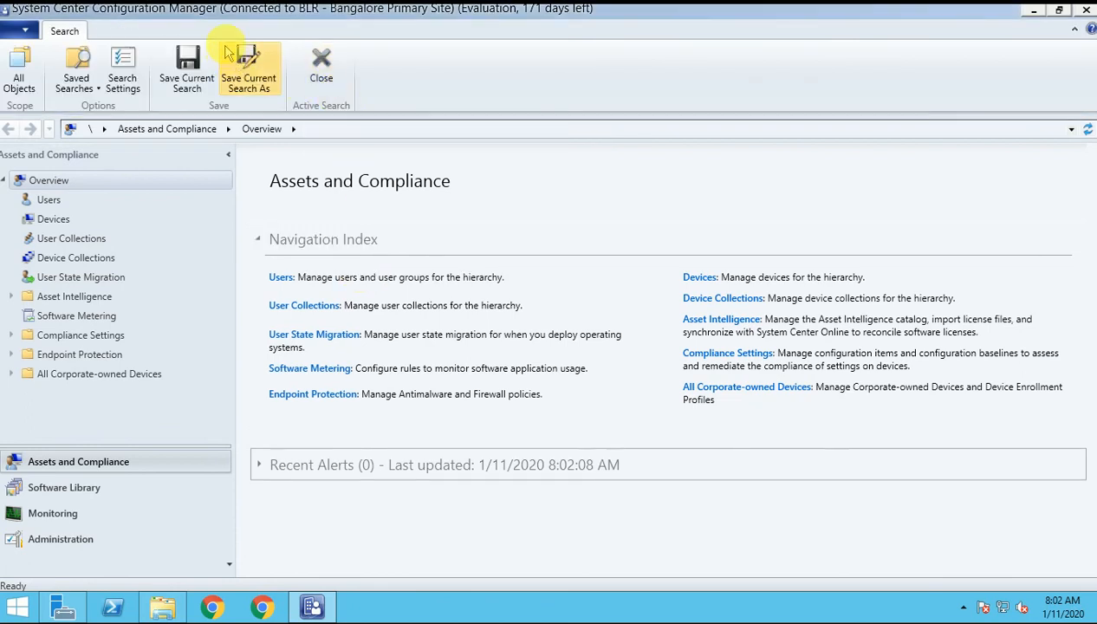
mouse_move(304, 19)
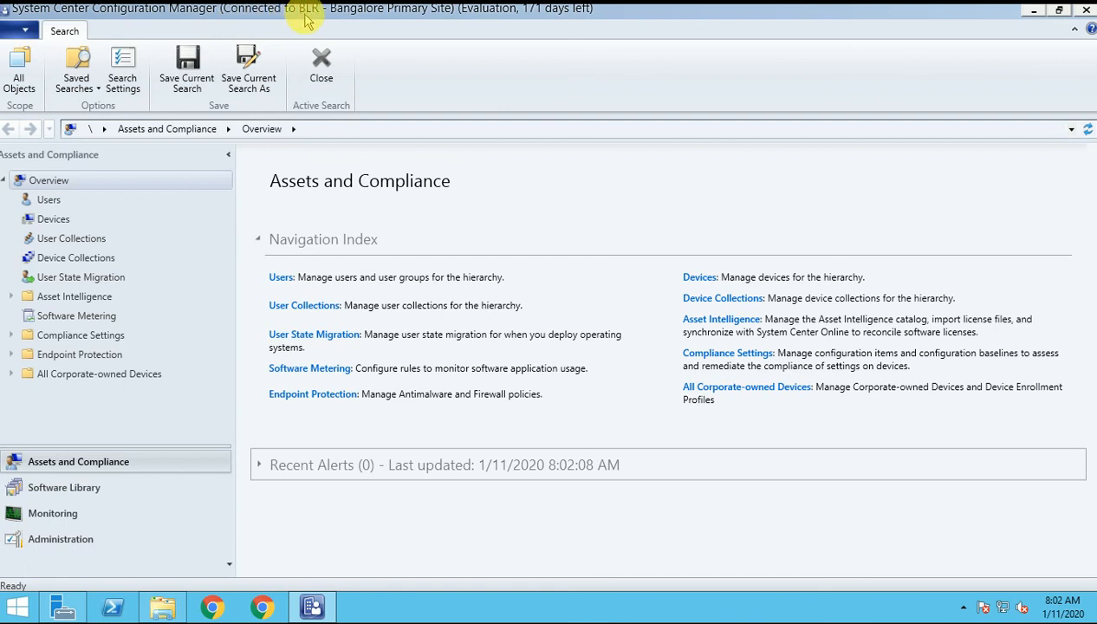
mouse_move(464, 39)
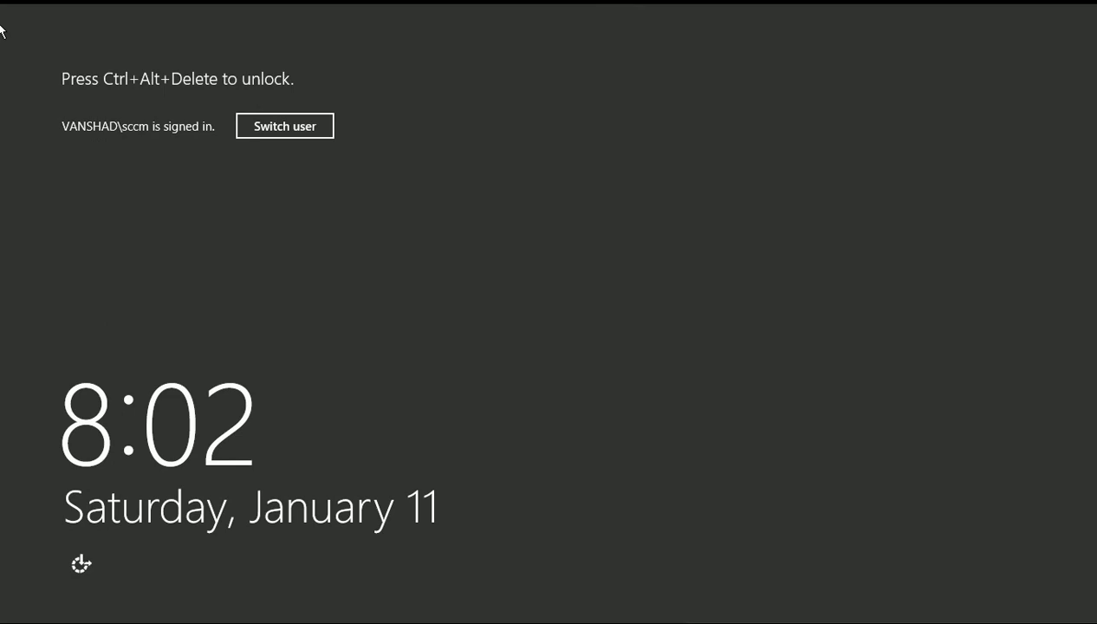
- Unlock the server, then browse Assets and Compliance, Software Library and Administration workspaces
key("ctrl+alt+delete")
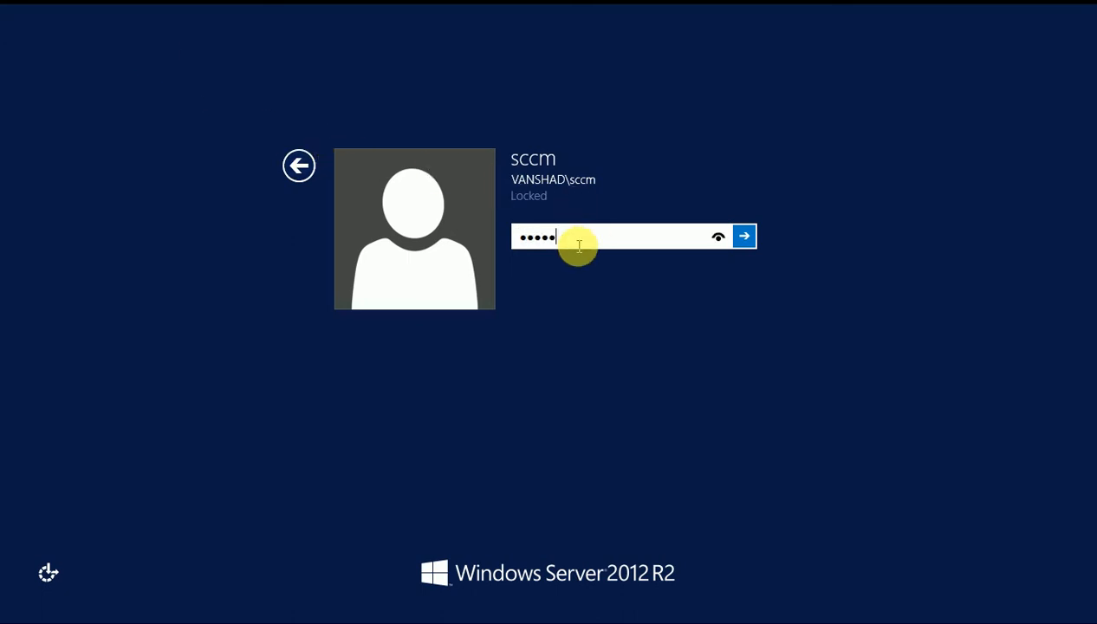
left_click(744, 235)
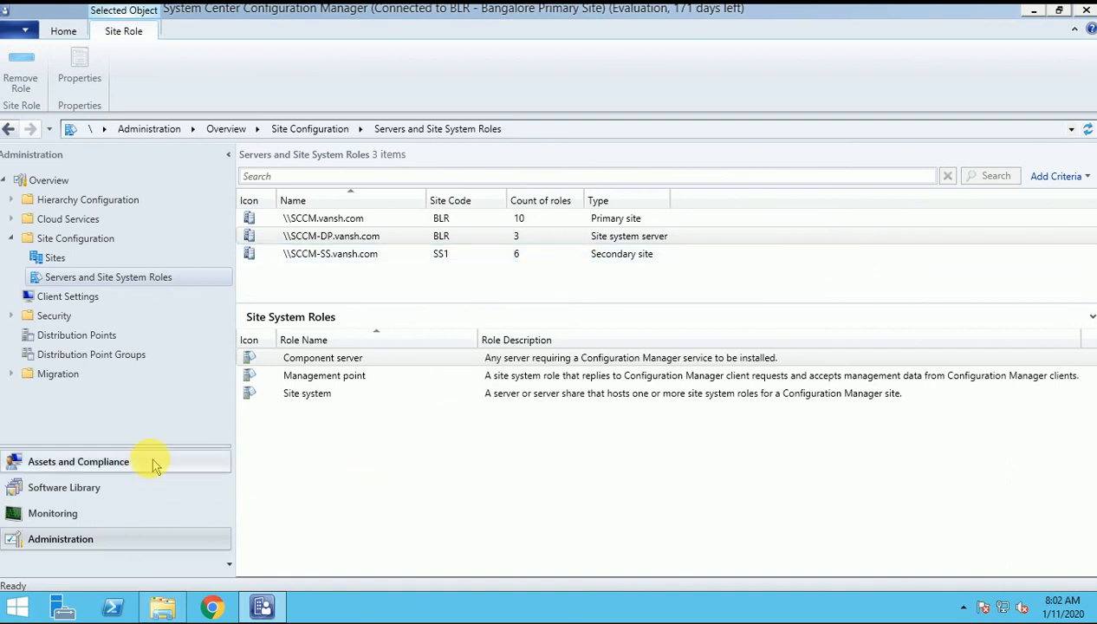
left_click(78, 461)
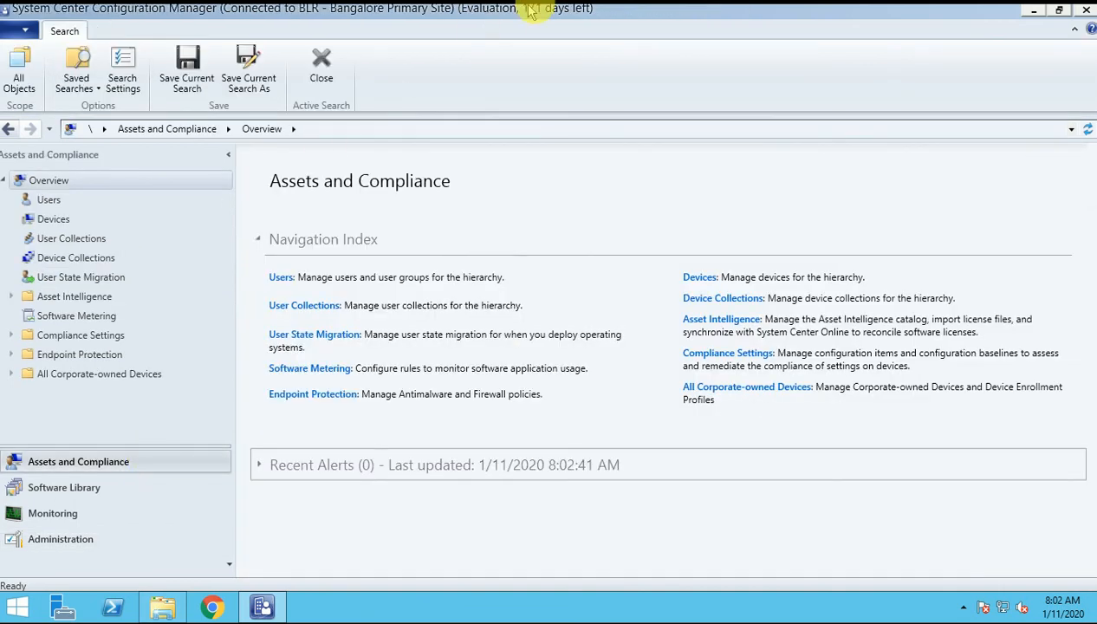
mouse_move(141, 413)
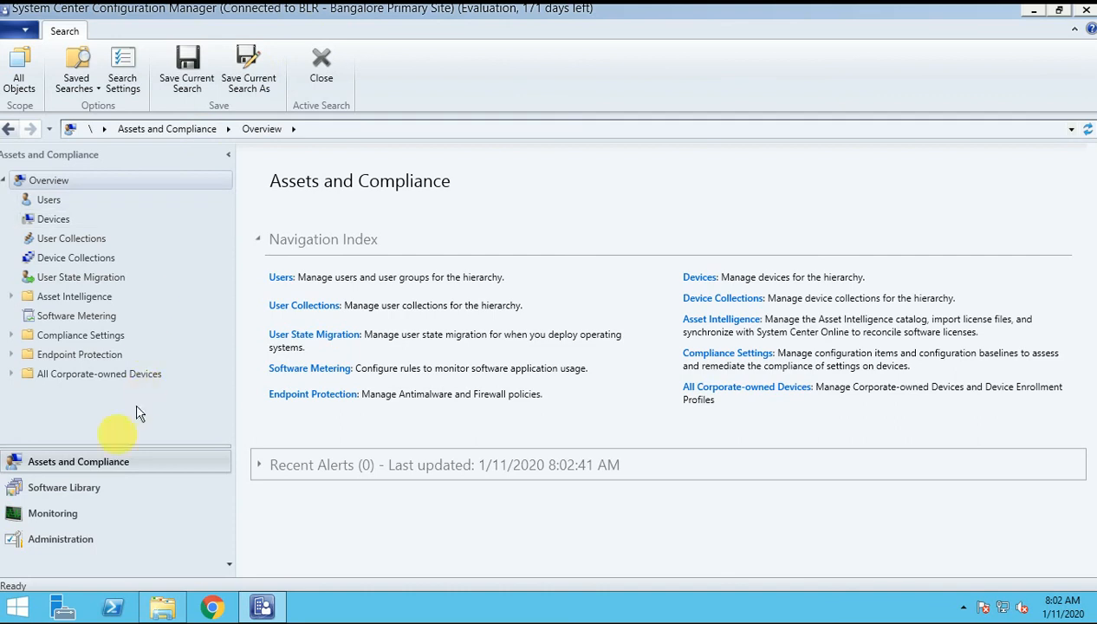
left_click(63, 487)
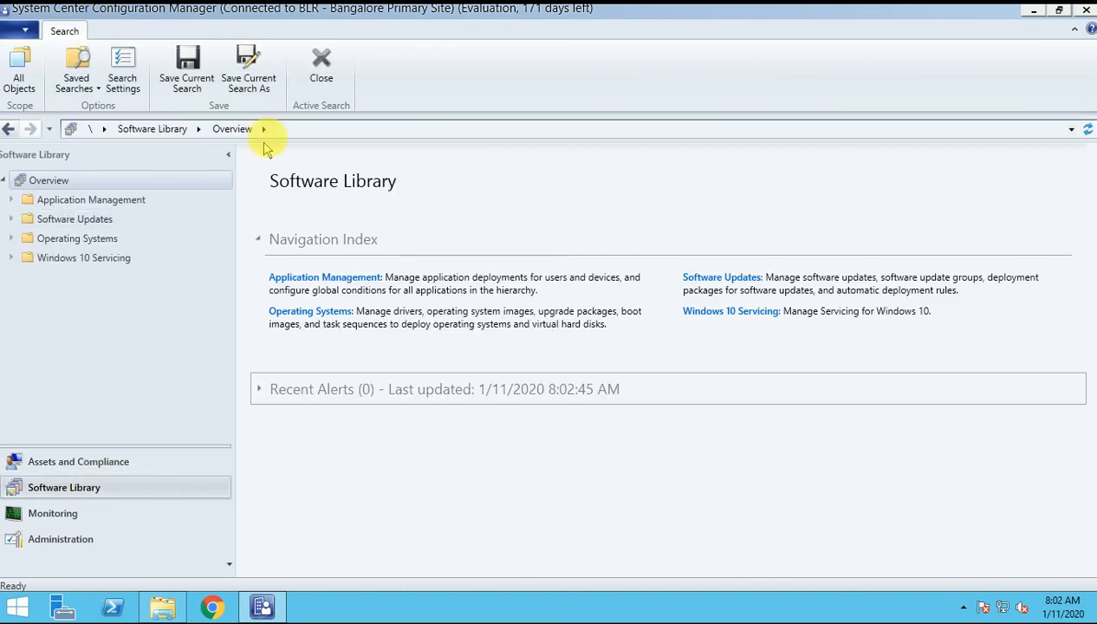
left_click(78, 461)
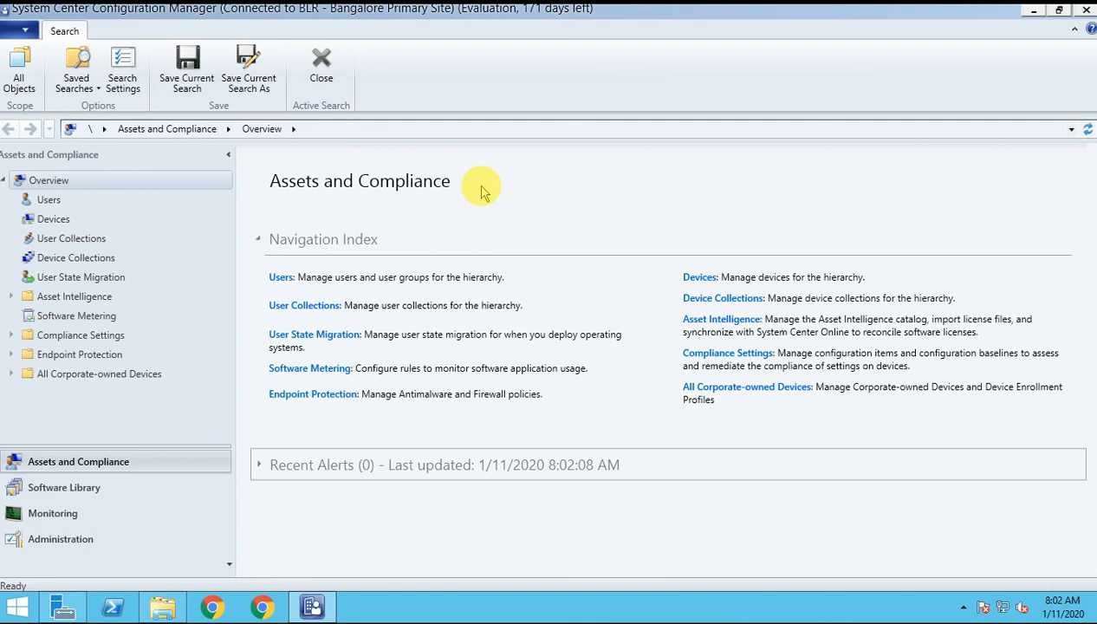
mouse_move(191, 10)
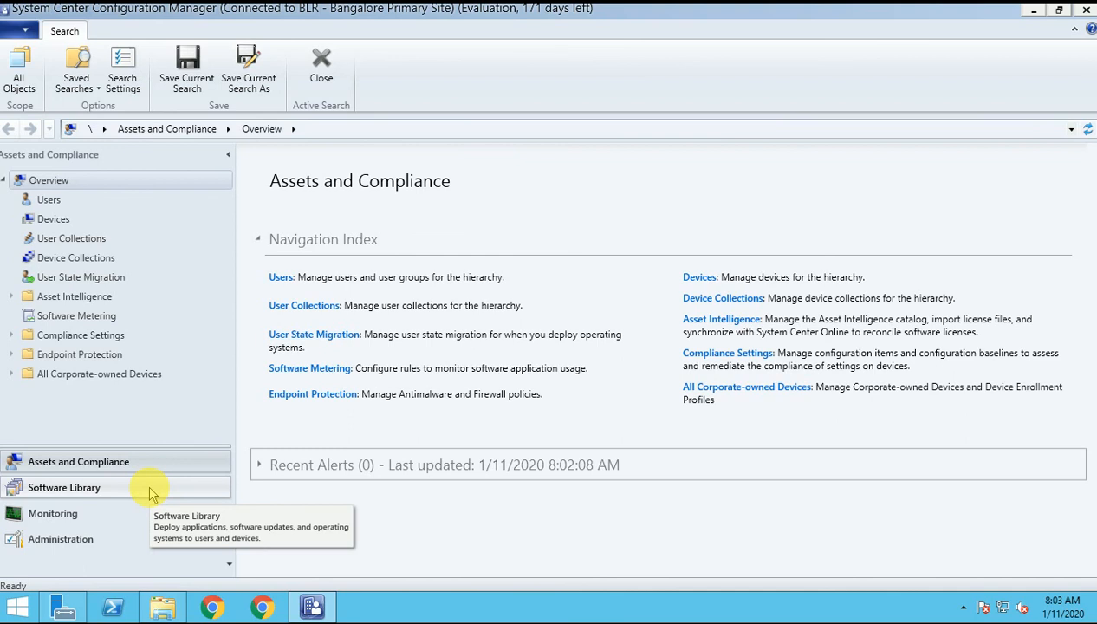
left_click(64, 487)
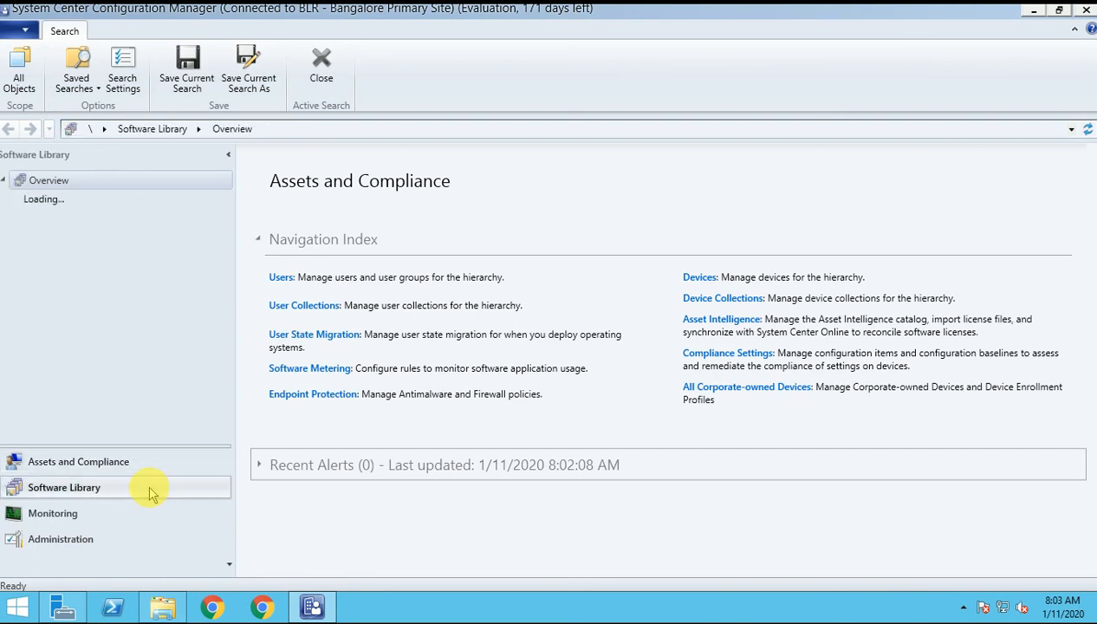
left_click(64, 487)
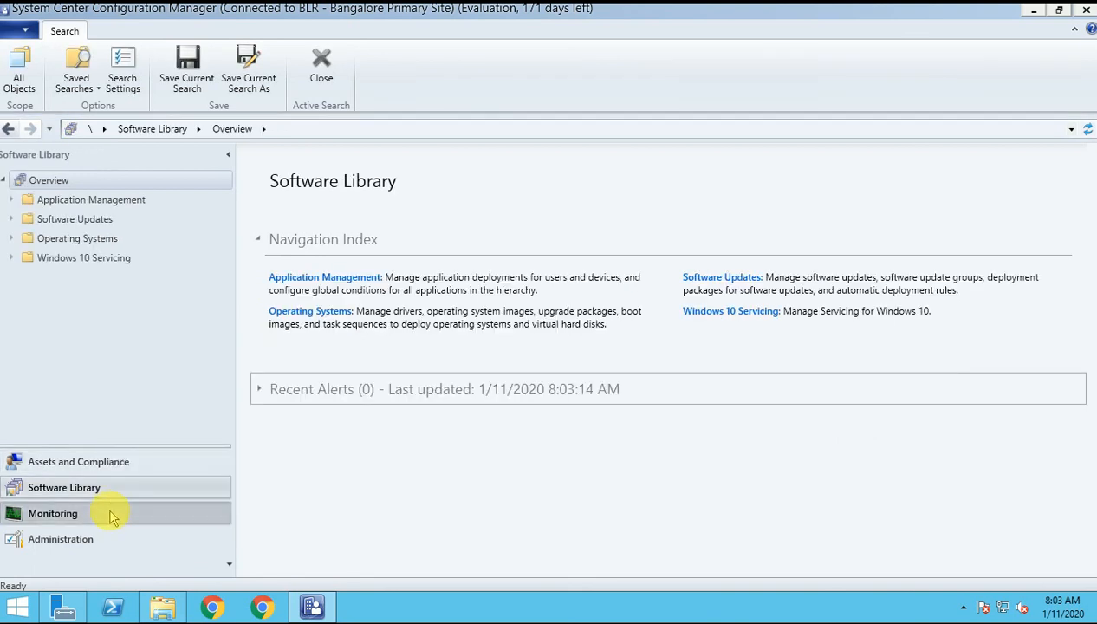
left_click(60, 538)
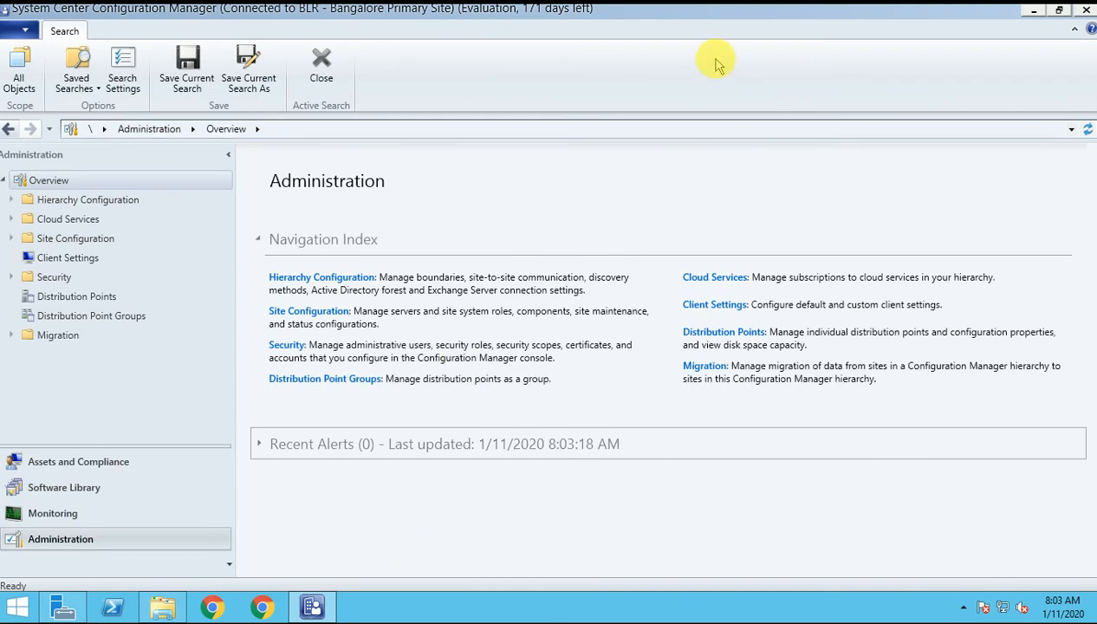
mouse_move(488, 553)
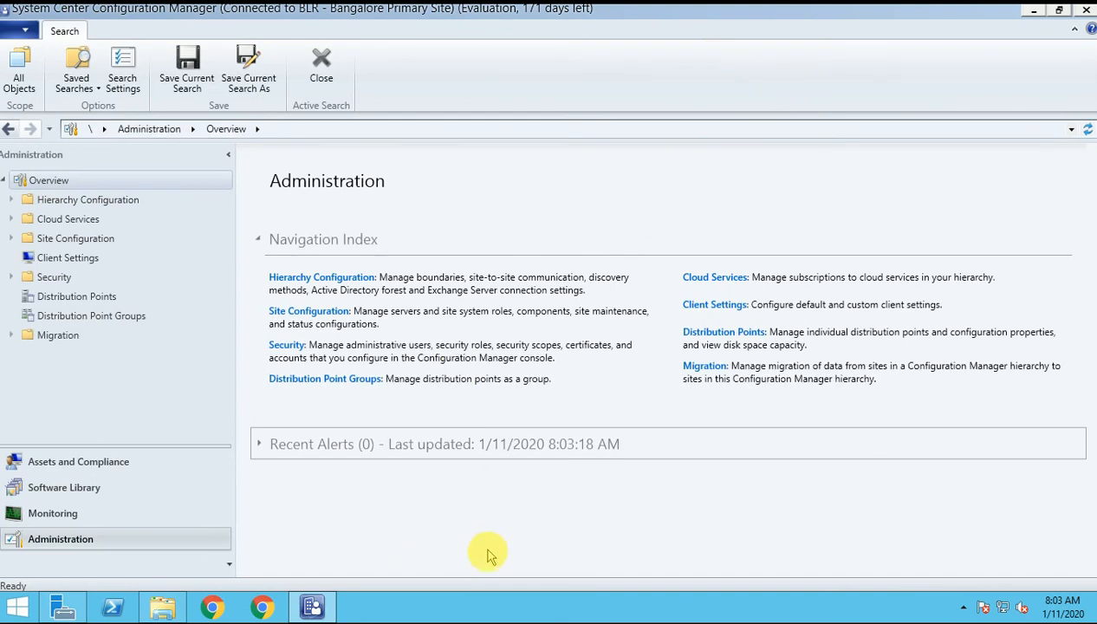